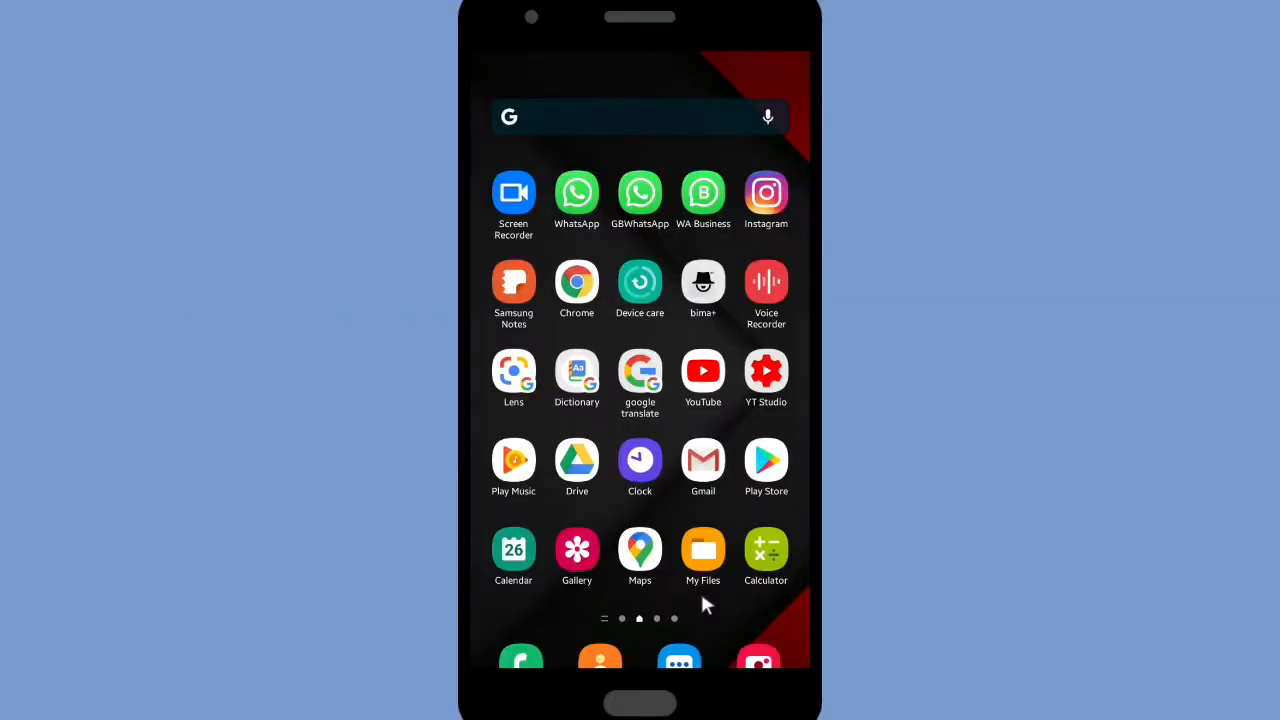
# - Launch WhatsApp from the Android home screen to reach the chats list
pyautogui.hscroll(-3)
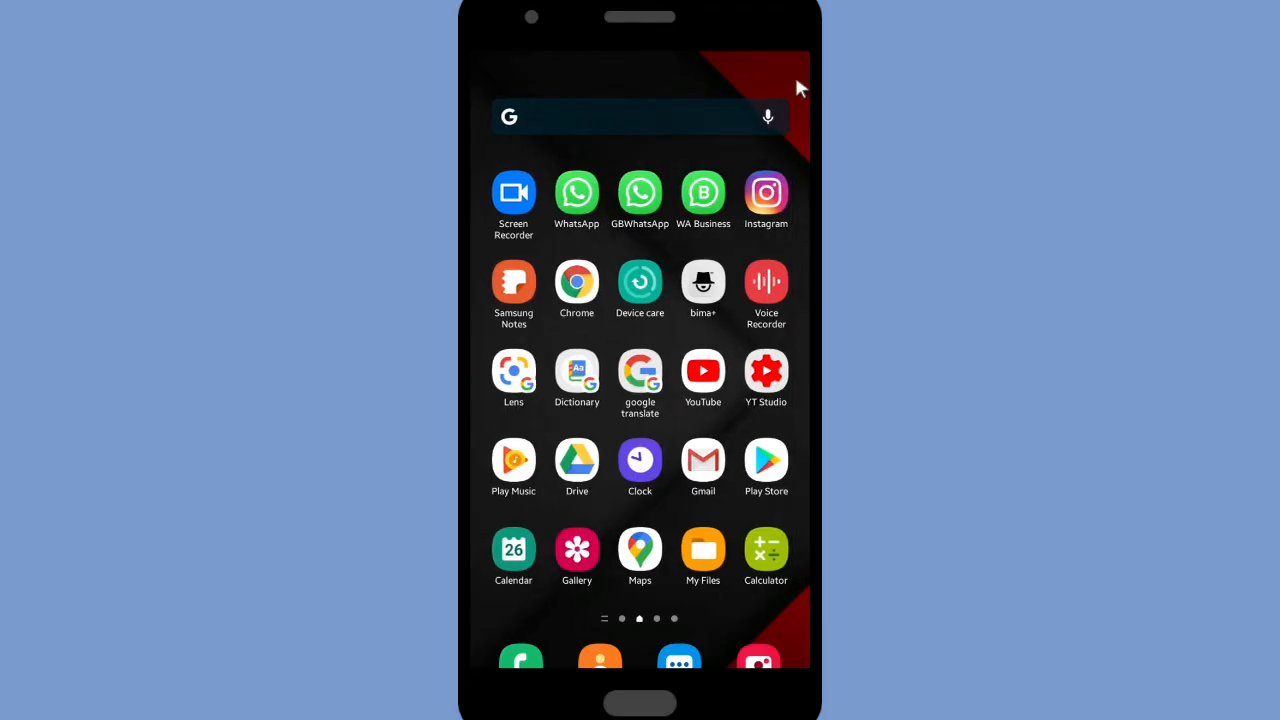
pyautogui.moveTo(640, 196)
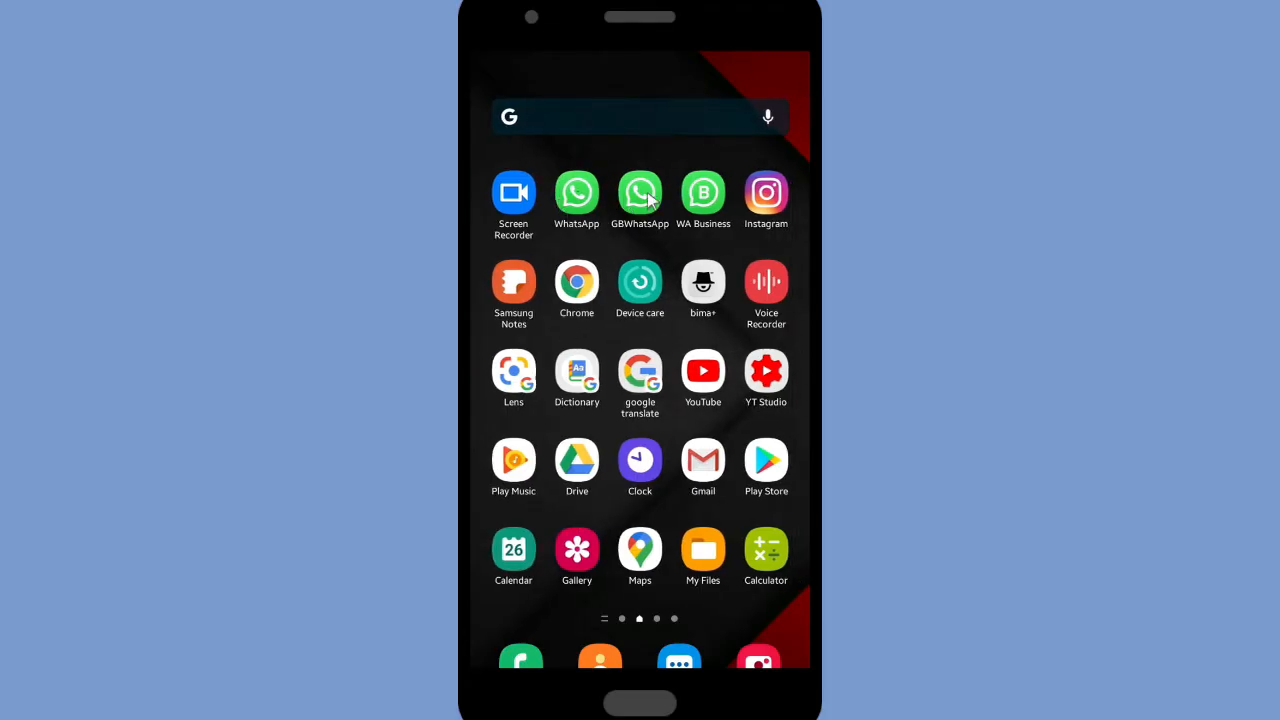
pyautogui.moveTo(588, 210)
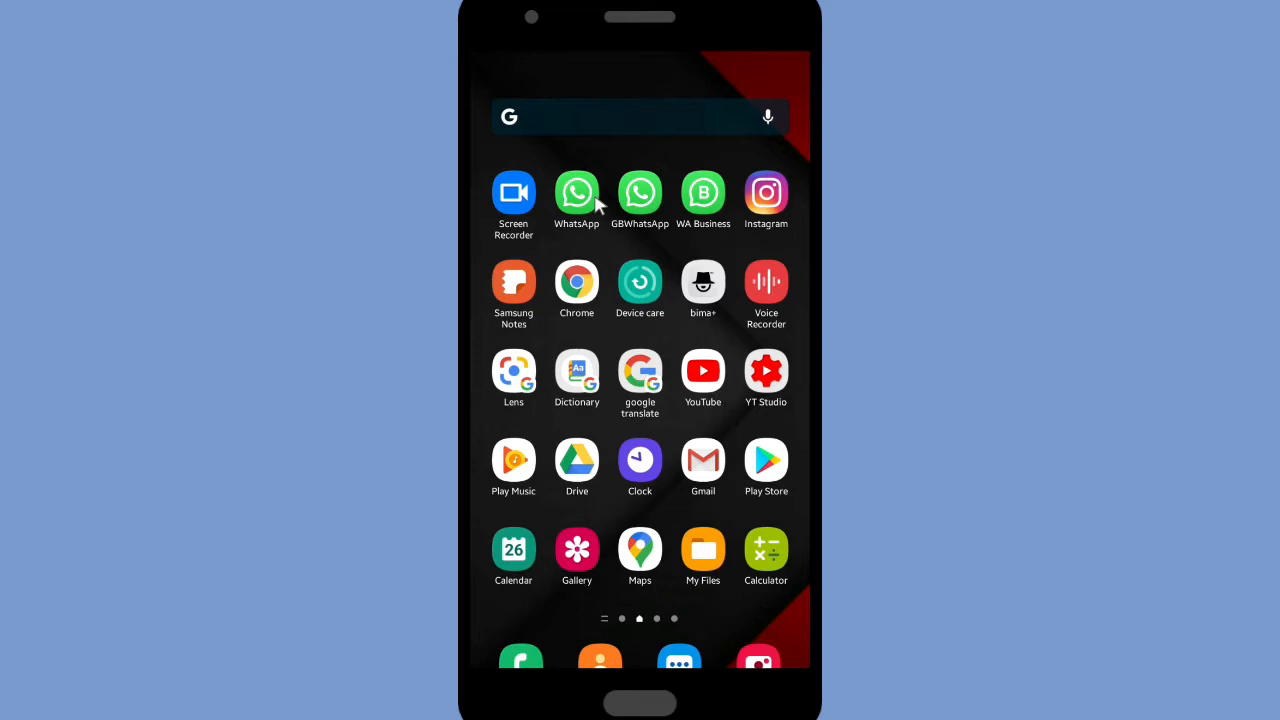
pyautogui.moveTo(696, 204)
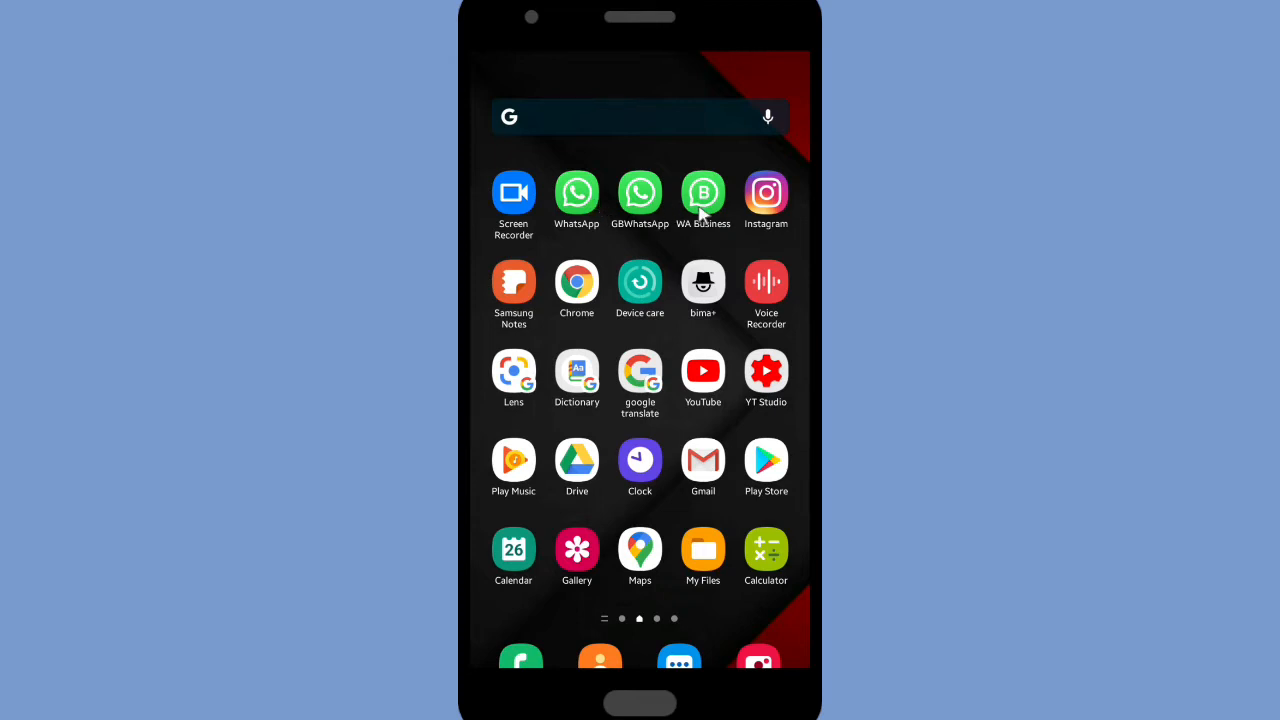
pyautogui.click(576, 192)
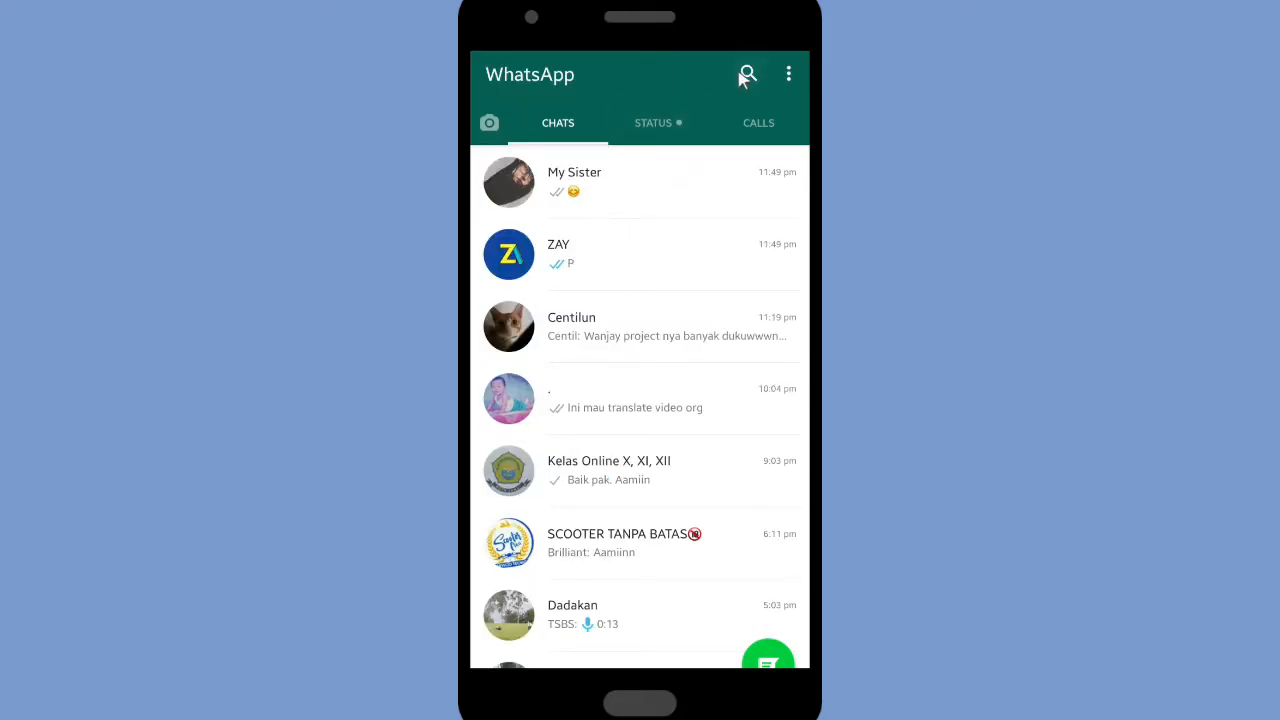
# - Find Lovely Mom via search 'lov', send her an emoji, then return to the chat list
pyautogui.click(746, 74)
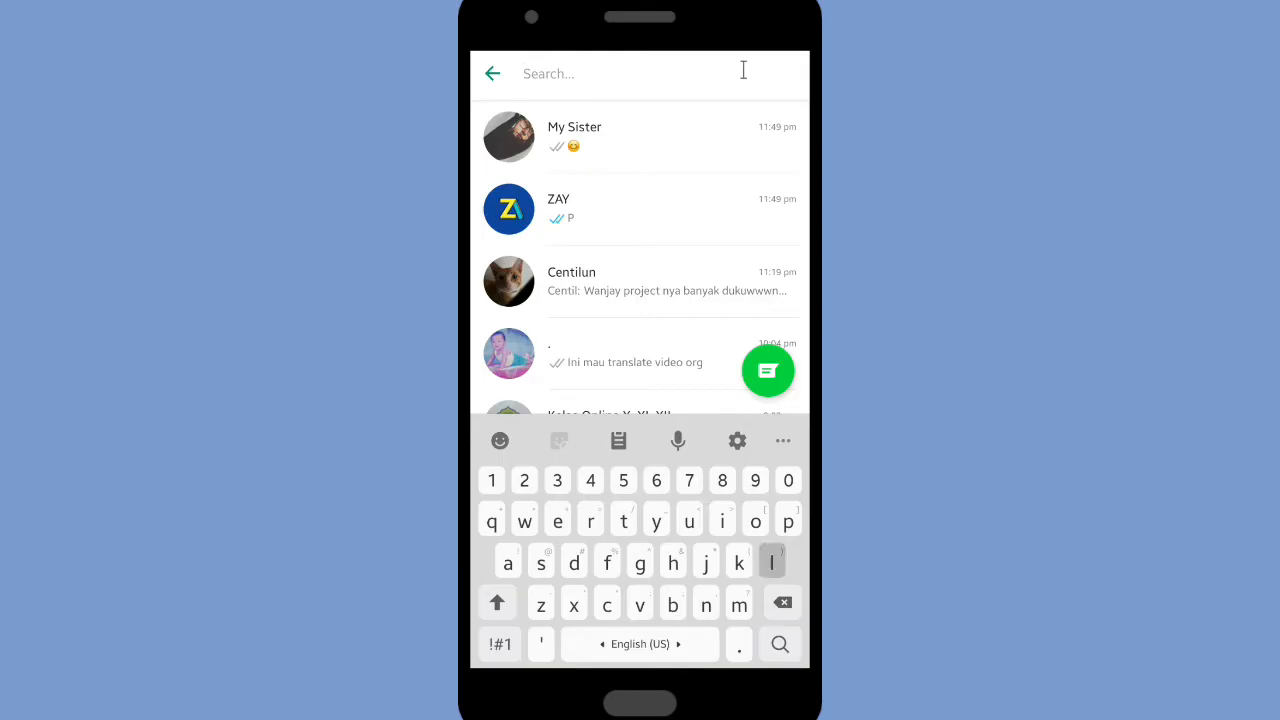
pyautogui.write('lov')
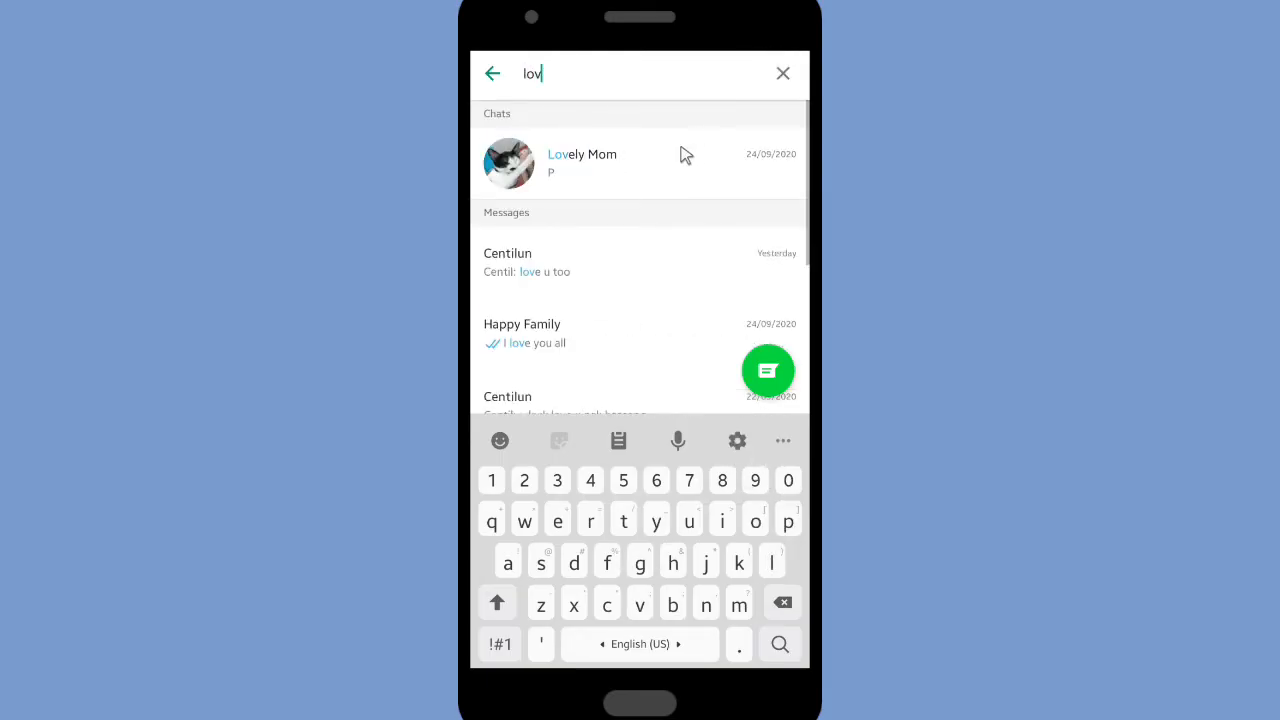
pyautogui.click(580, 162)
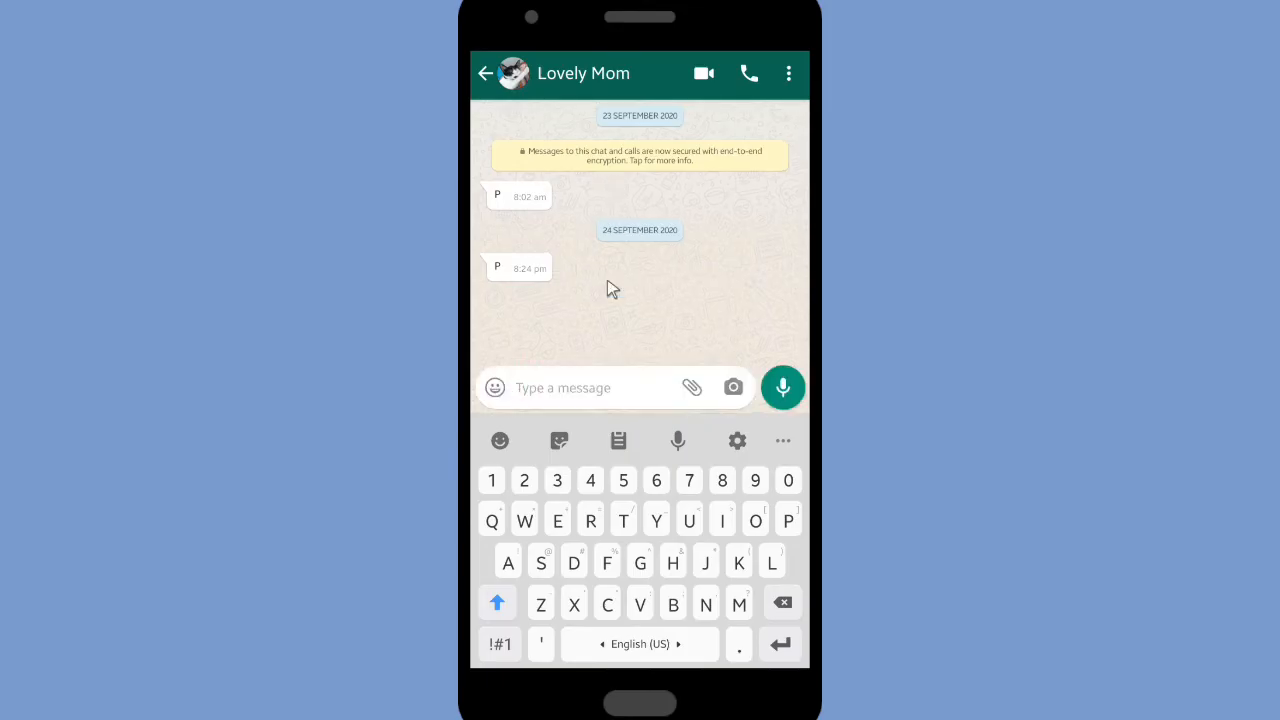
pyautogui.click(494, 388)
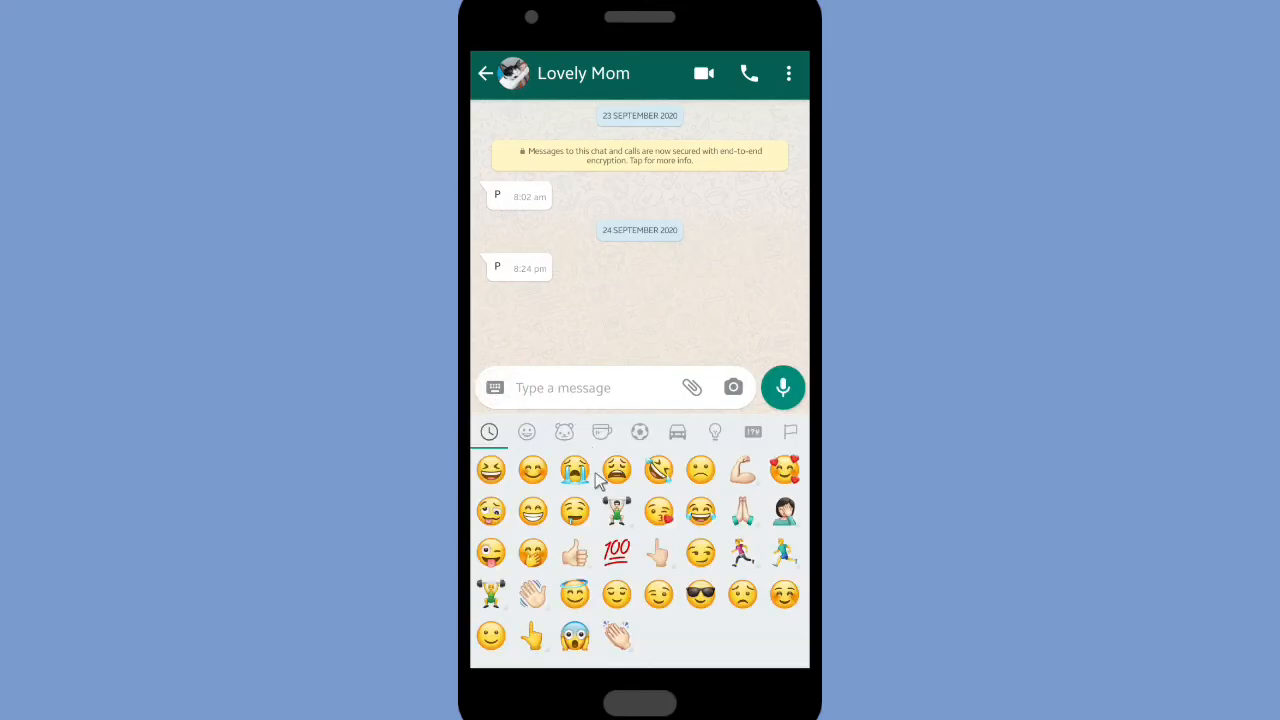
pyautogui.click(782, 388)
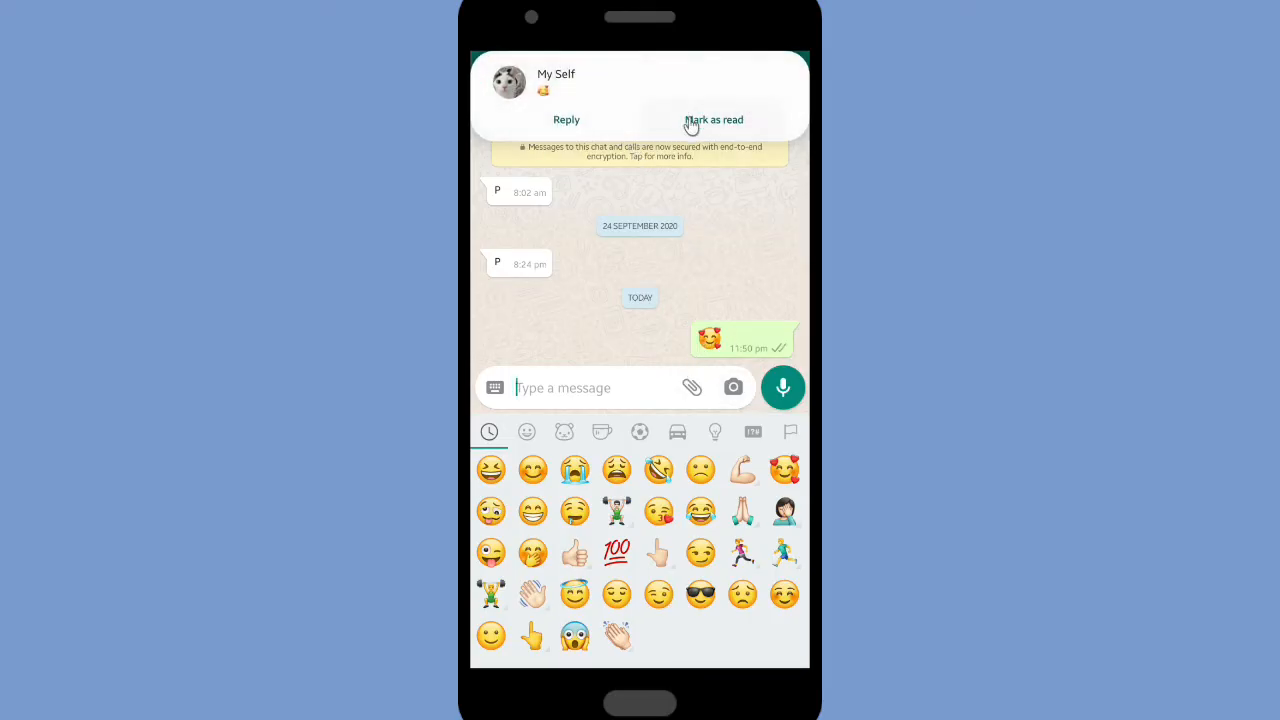
pyautogui.click(712, 120)
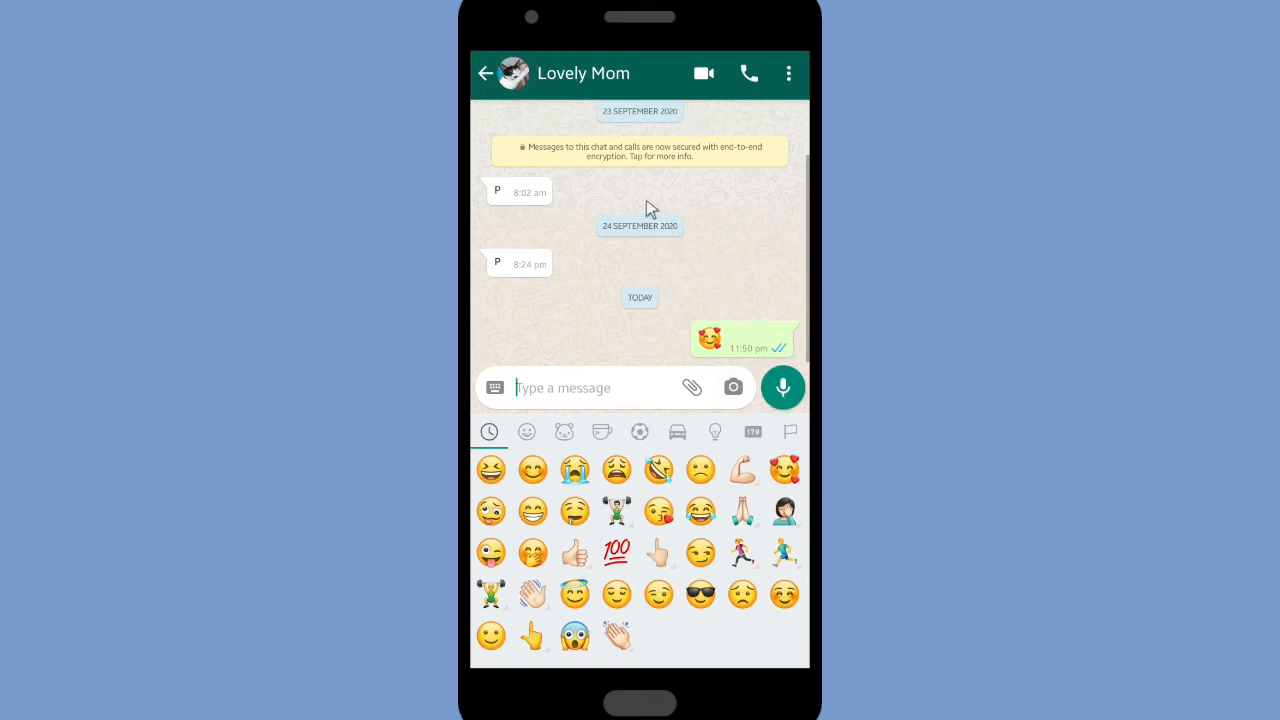
pyautogui.click(488, 72)
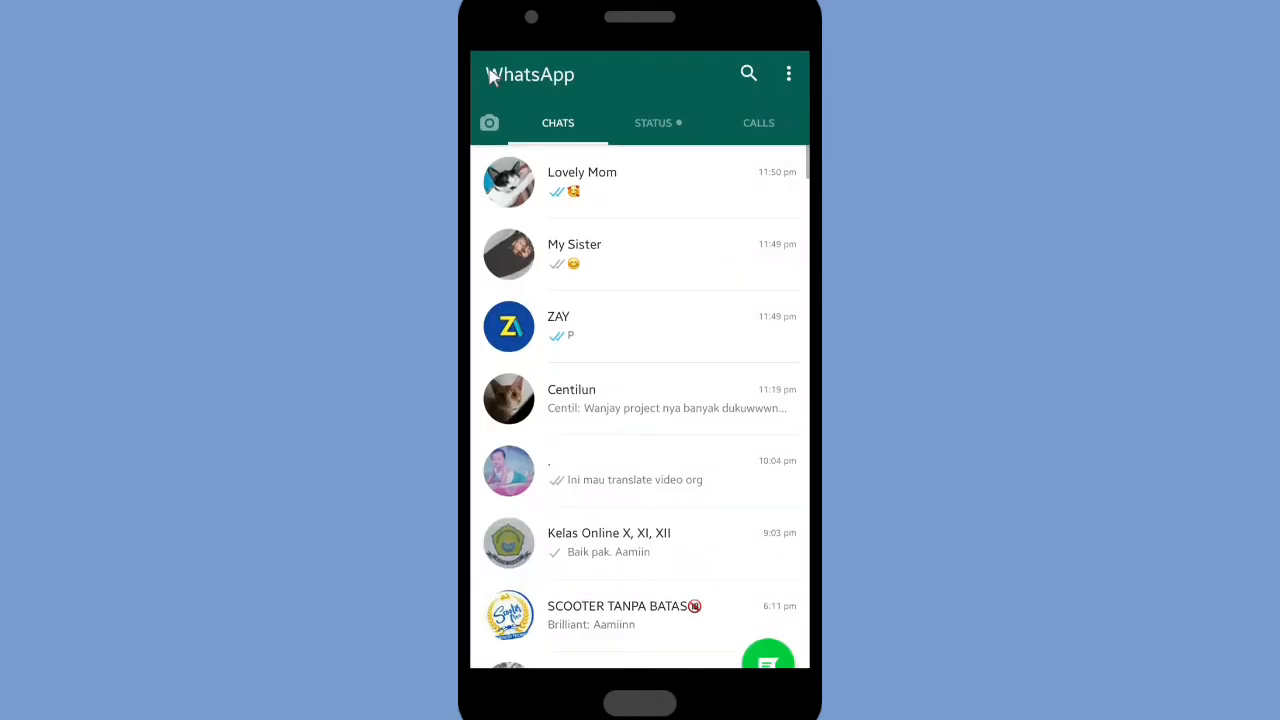
pyautogui.moveTo(640, 230)
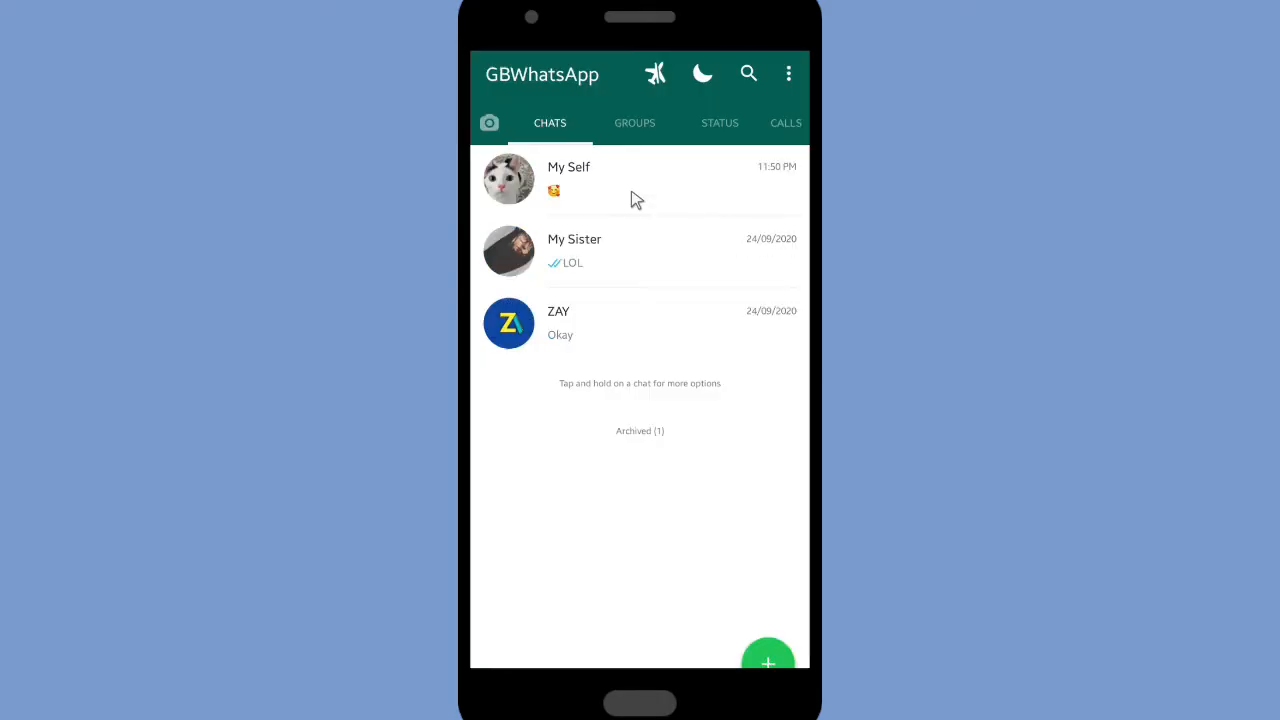
pyautogui.moveTo(582, 196)
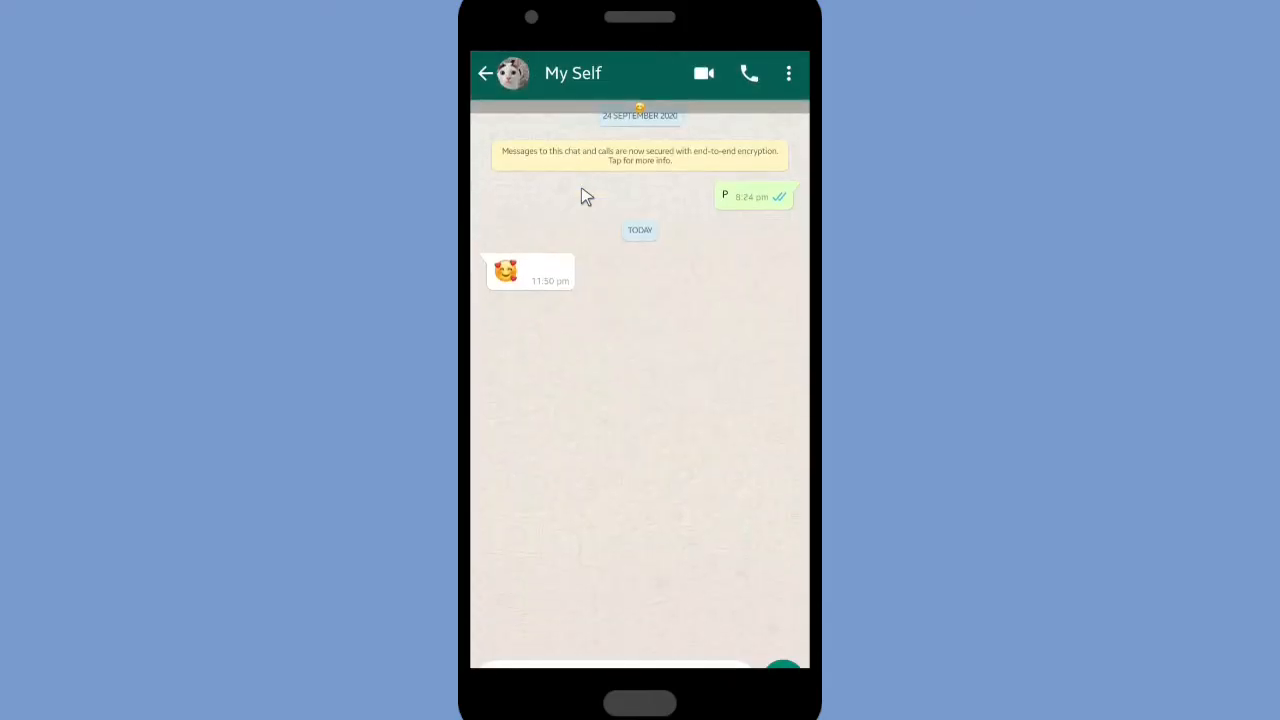
# - View the My Self conversation in GBWhatsApp showing the received emoji
pyautogui.click(788, 72)
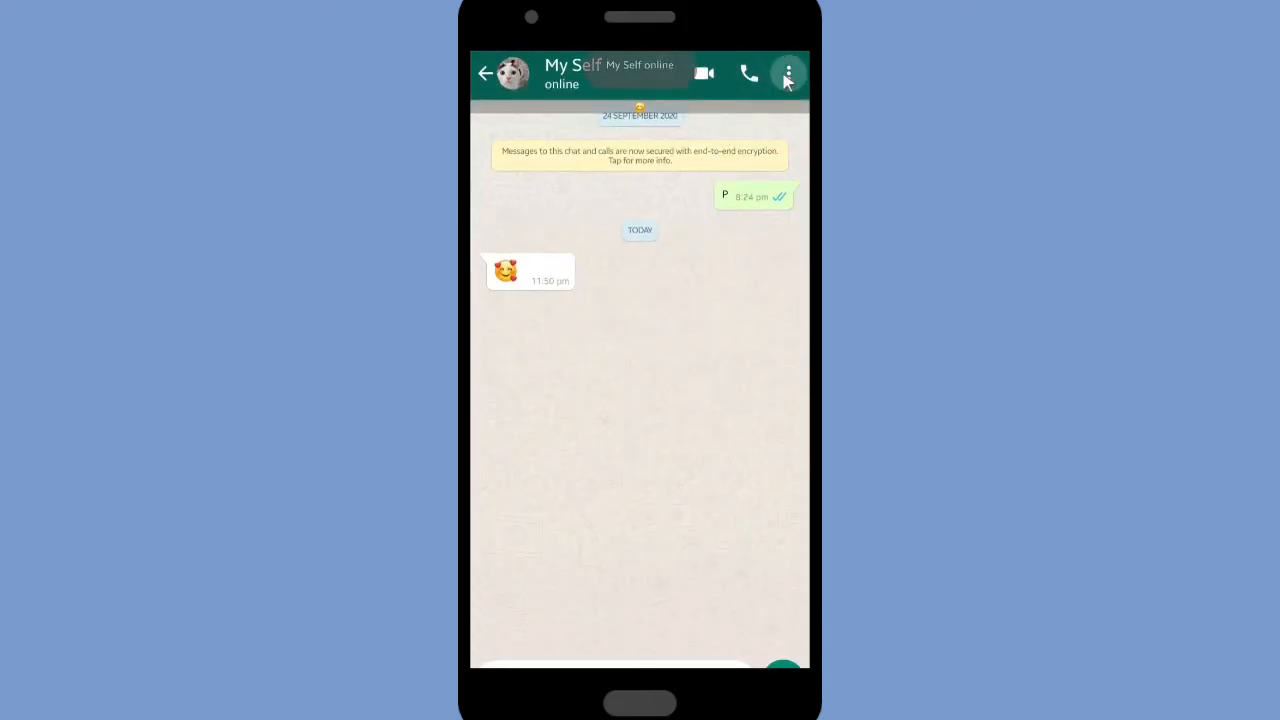
# - Block the My Self contact from the chat options and confirm the block
pyautogui.click(788, 72)
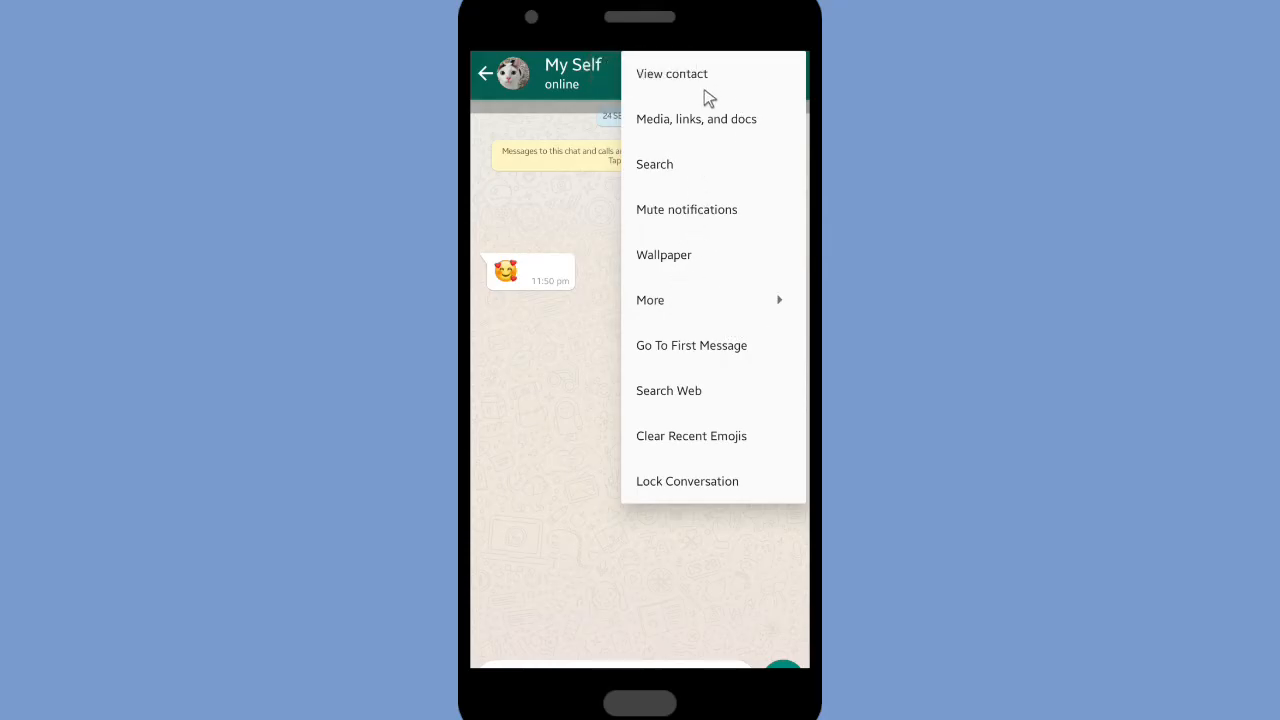
pyautogui.moveTo(700, 312)
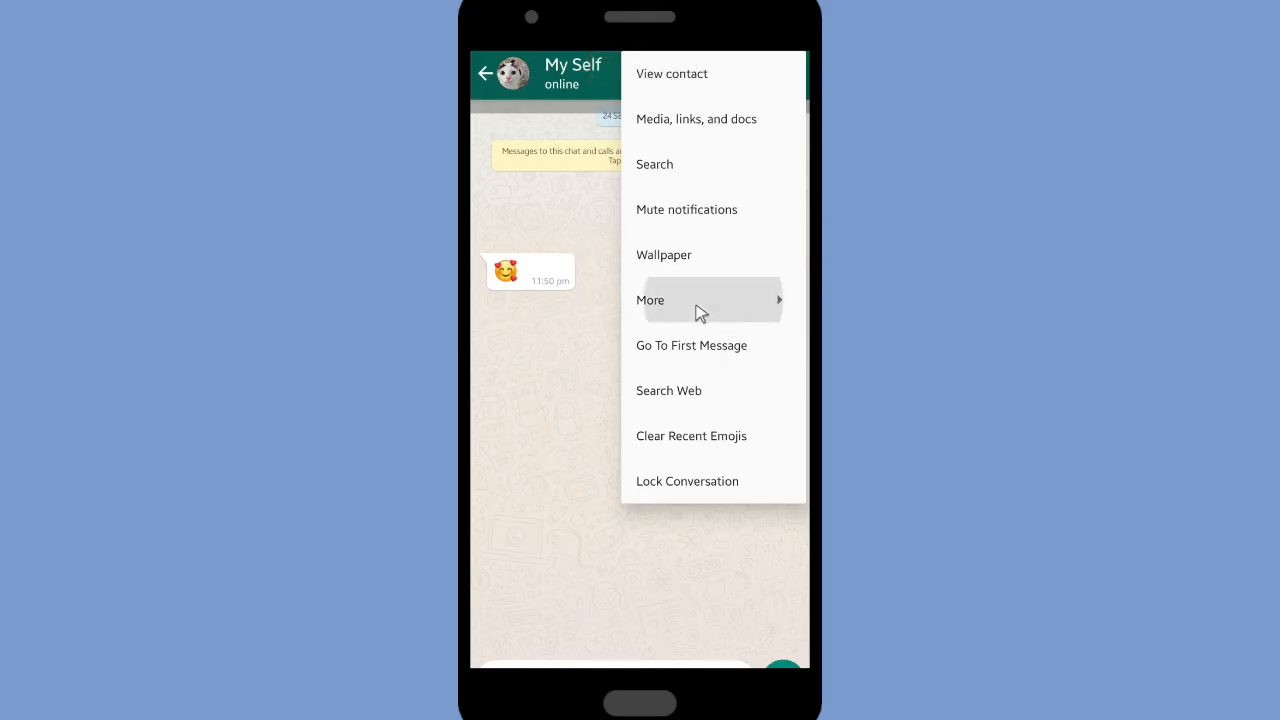
pyautogui.click(652, 300)
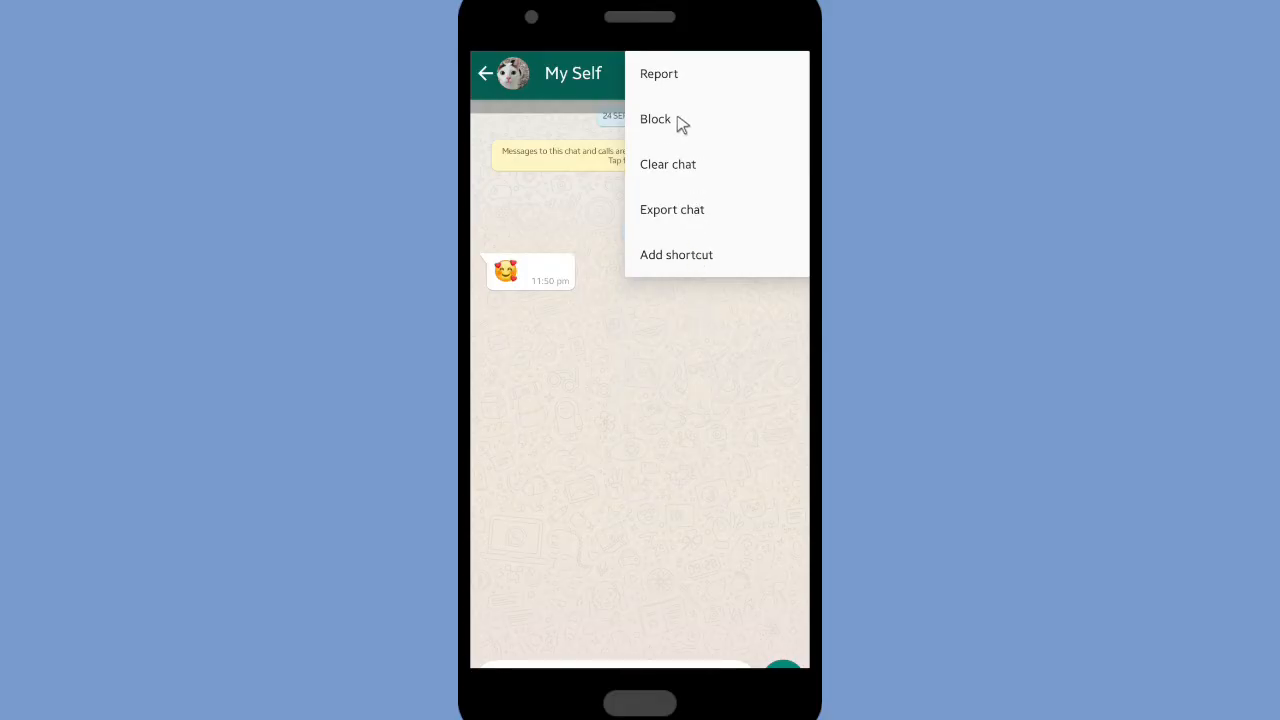
pyautogui.click(656, 120)
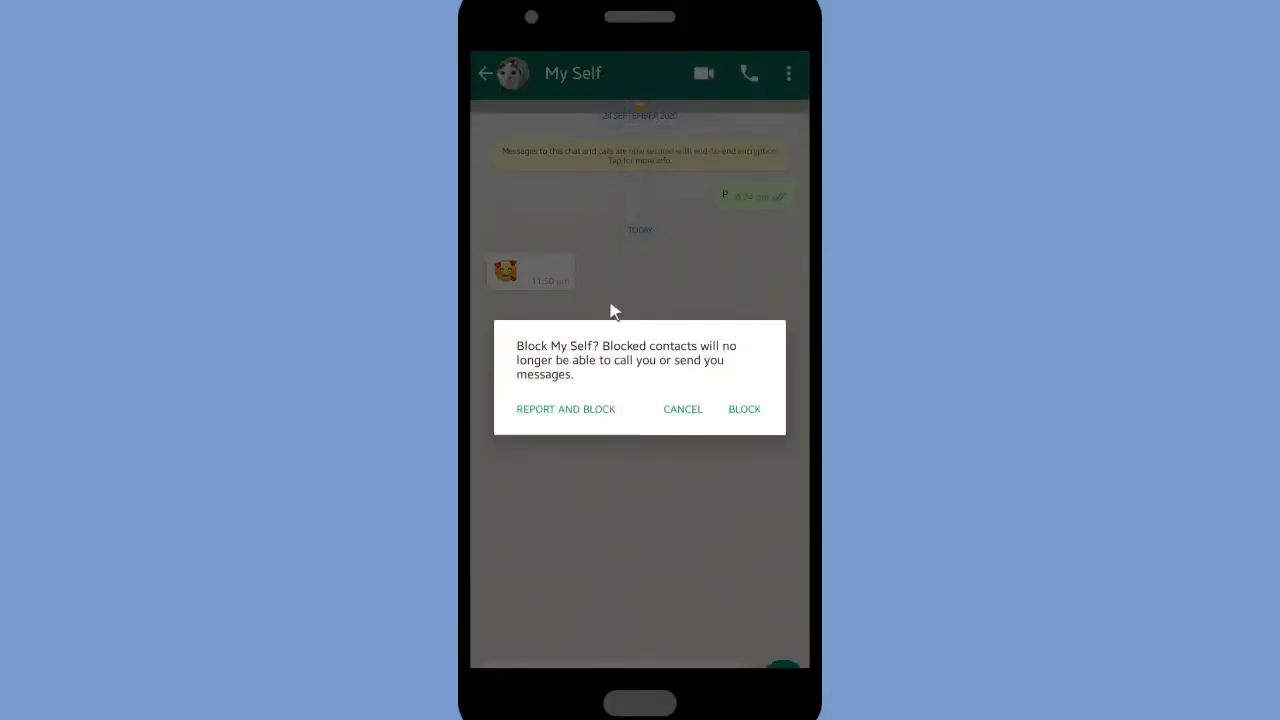
pyautogui.moveTo(638, 370)
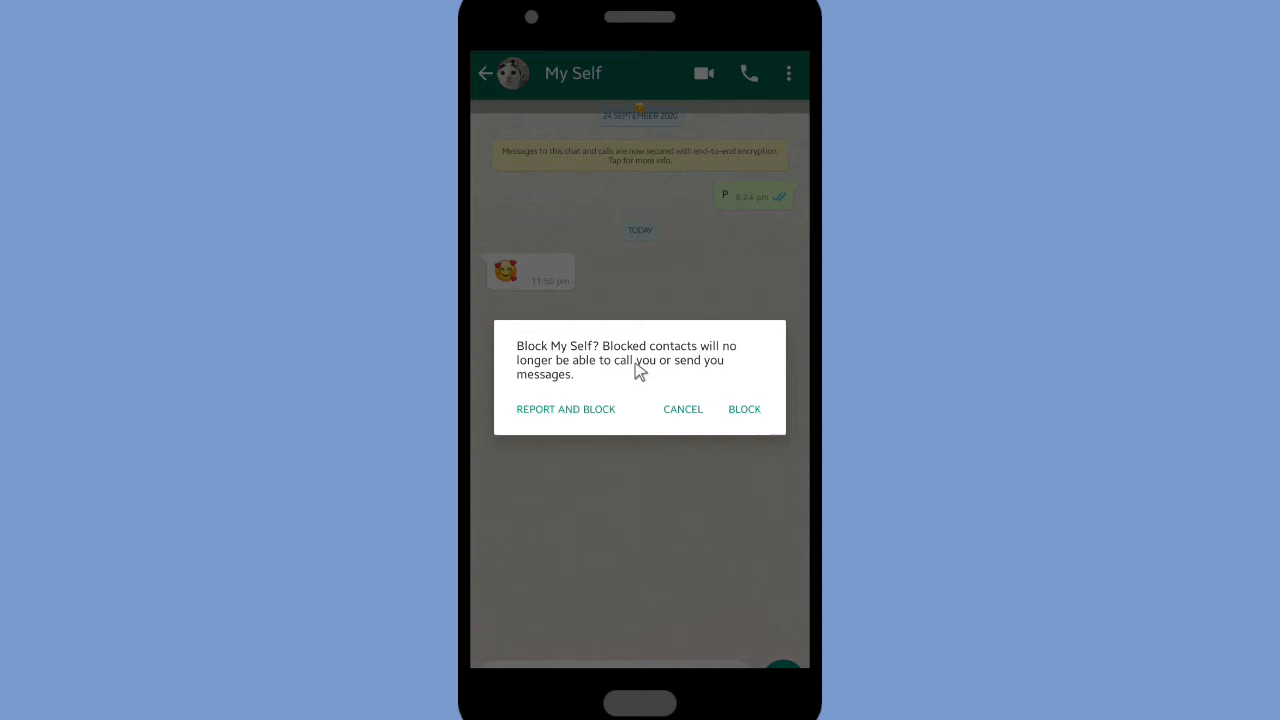
pyautogui.moveTo(752, 414)
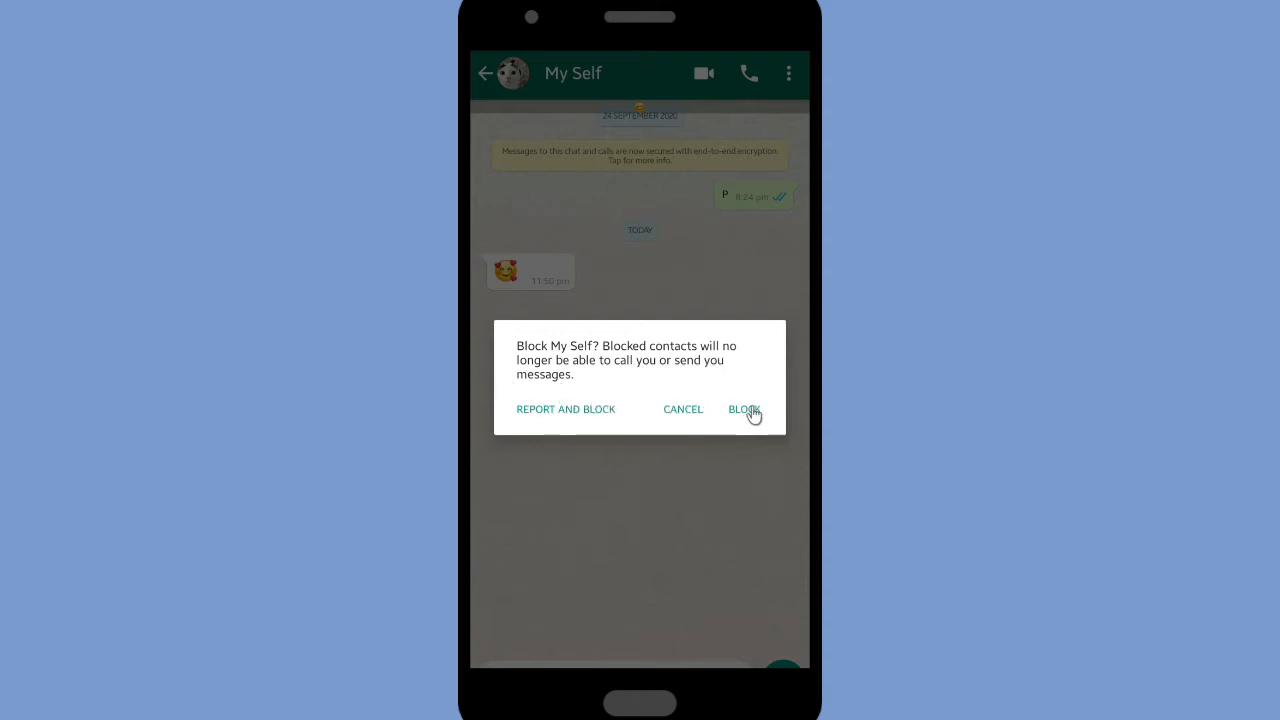
pyautogui.click(744, 408)
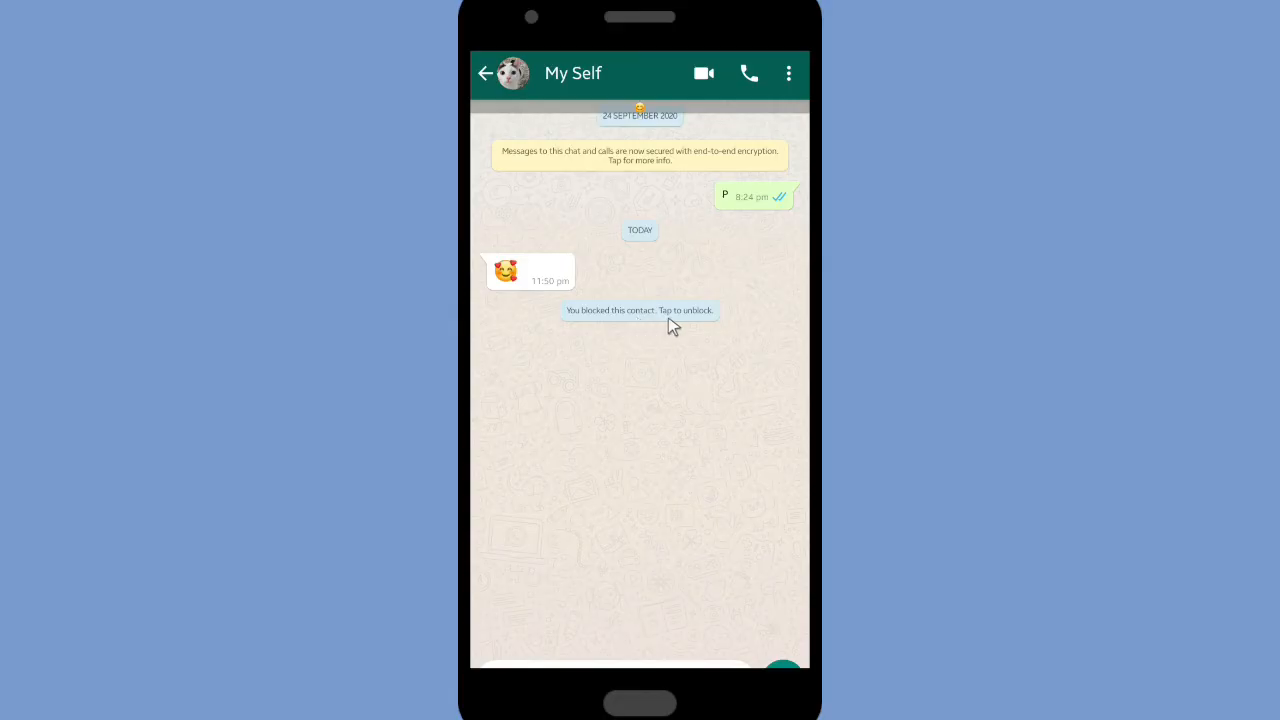
pyautogui.moveTo(506, 96)
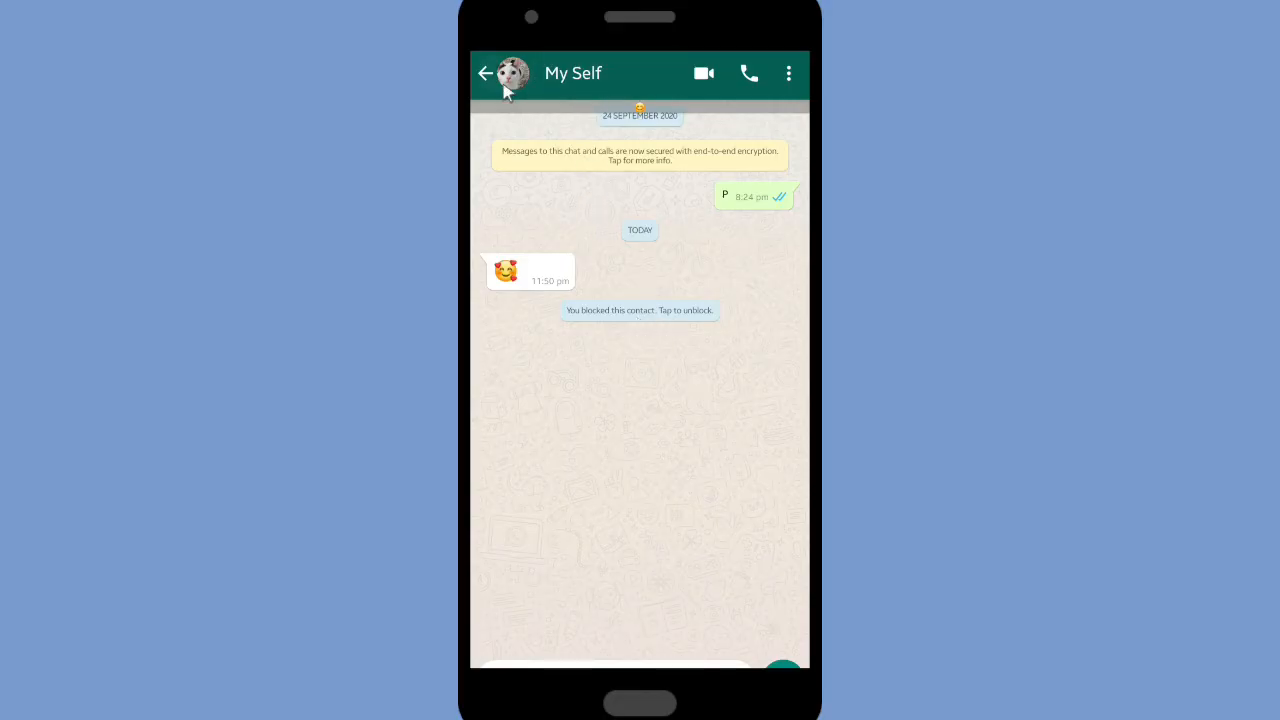
# - Back in WhatsApp, enter the Lovely Mom chat and begin a new message to her
pyautogui.click(488, 72)
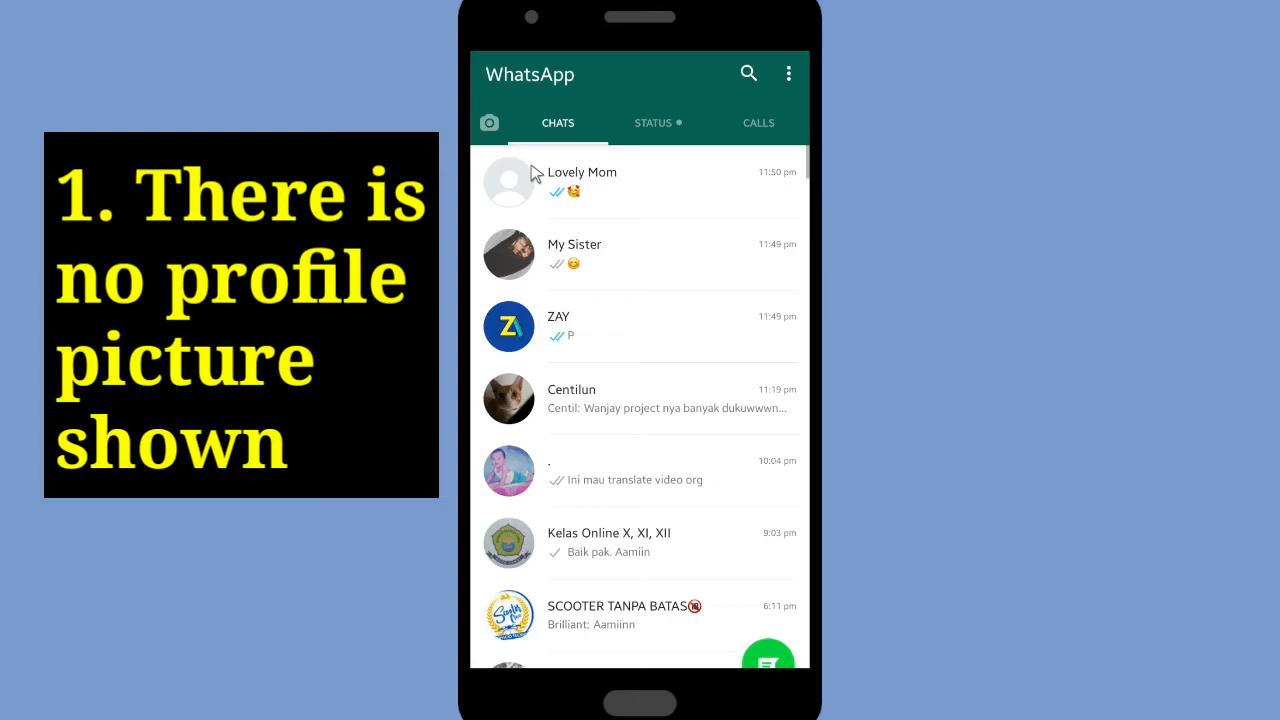
pyautogui.click(508, 182)
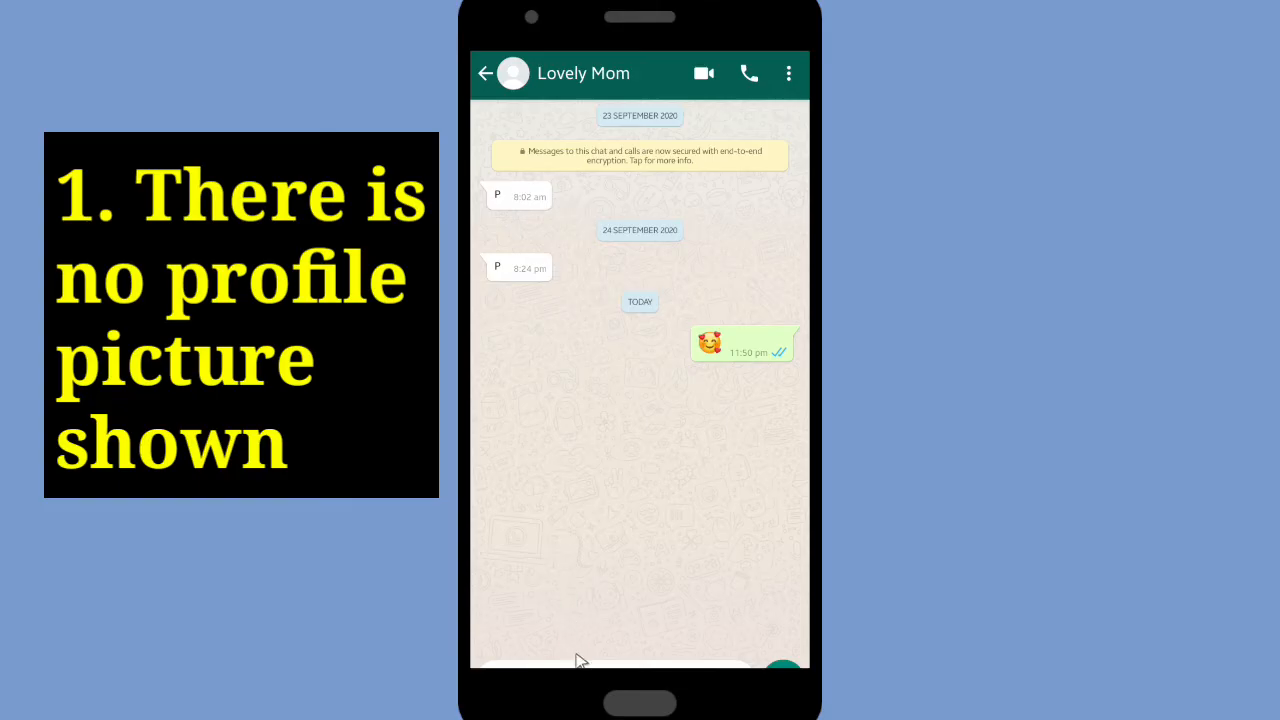
pyautogui.click(600, 388)
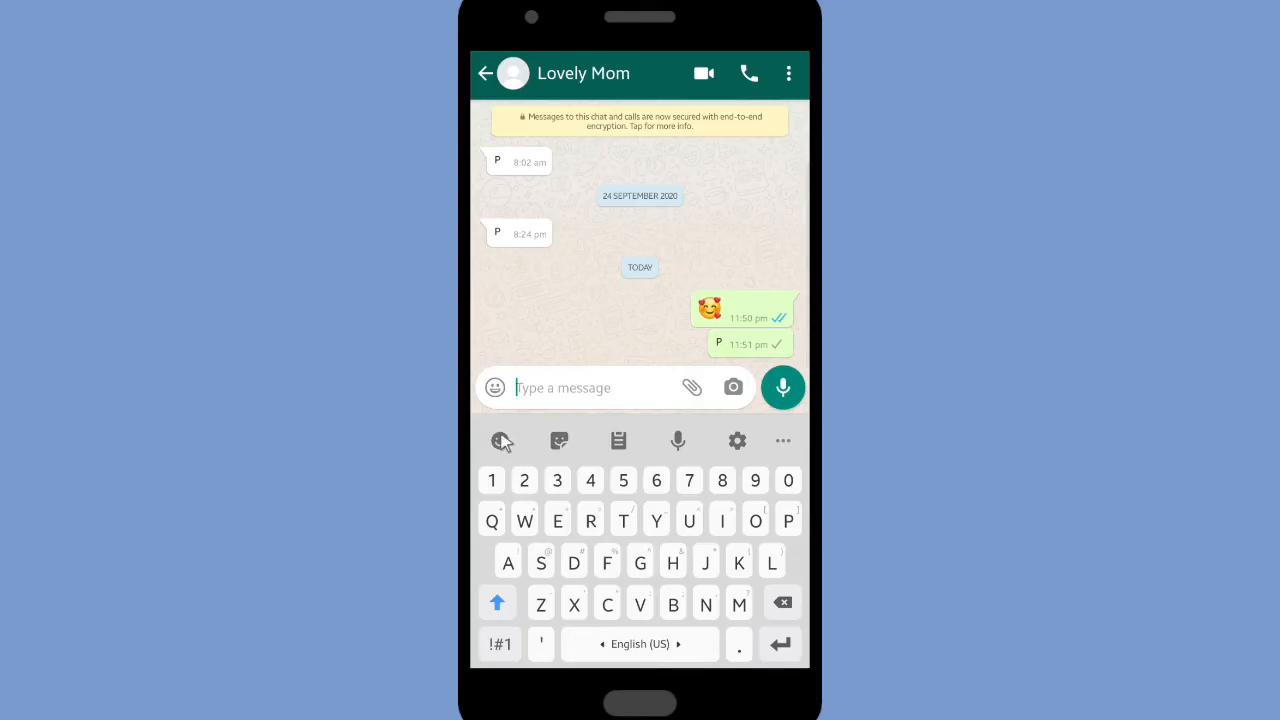
# - Send Lovely Mom an emoji and 'Why did you block me?', then attempt a voice call
pyautogui.click(496, 388)
pyautogui.write('Why')
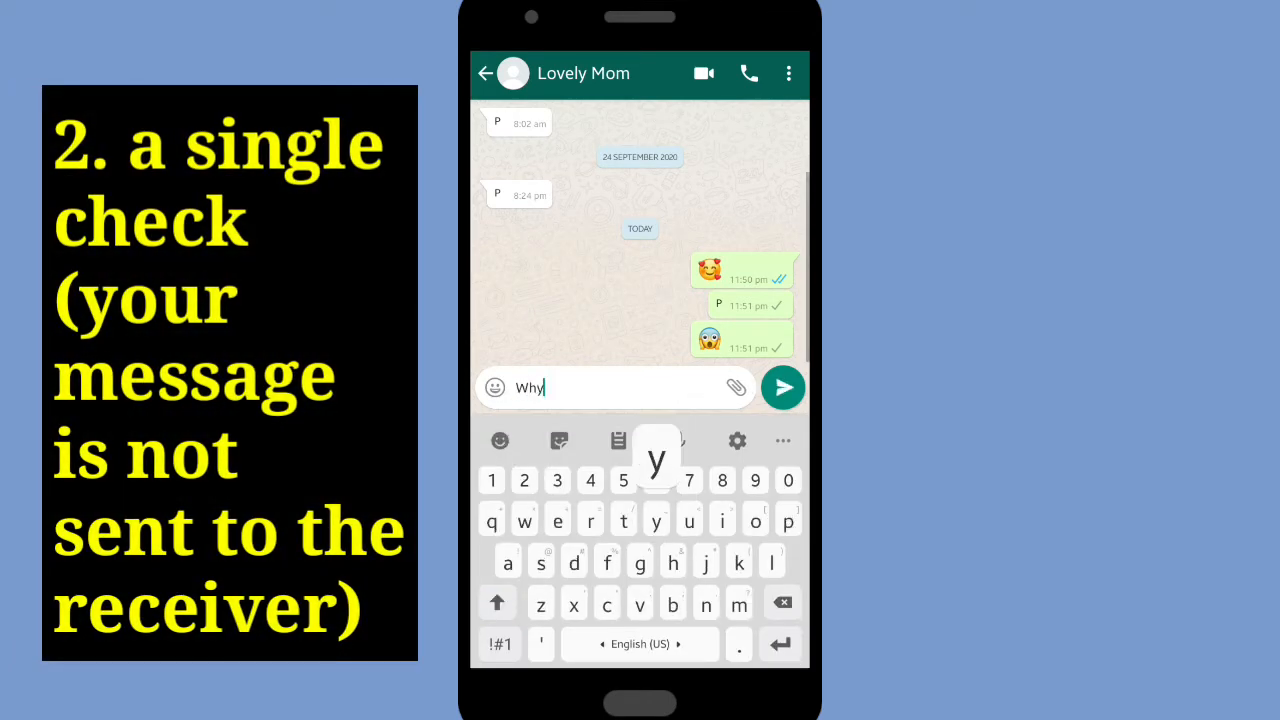
pyautogui.write('did you blockme')
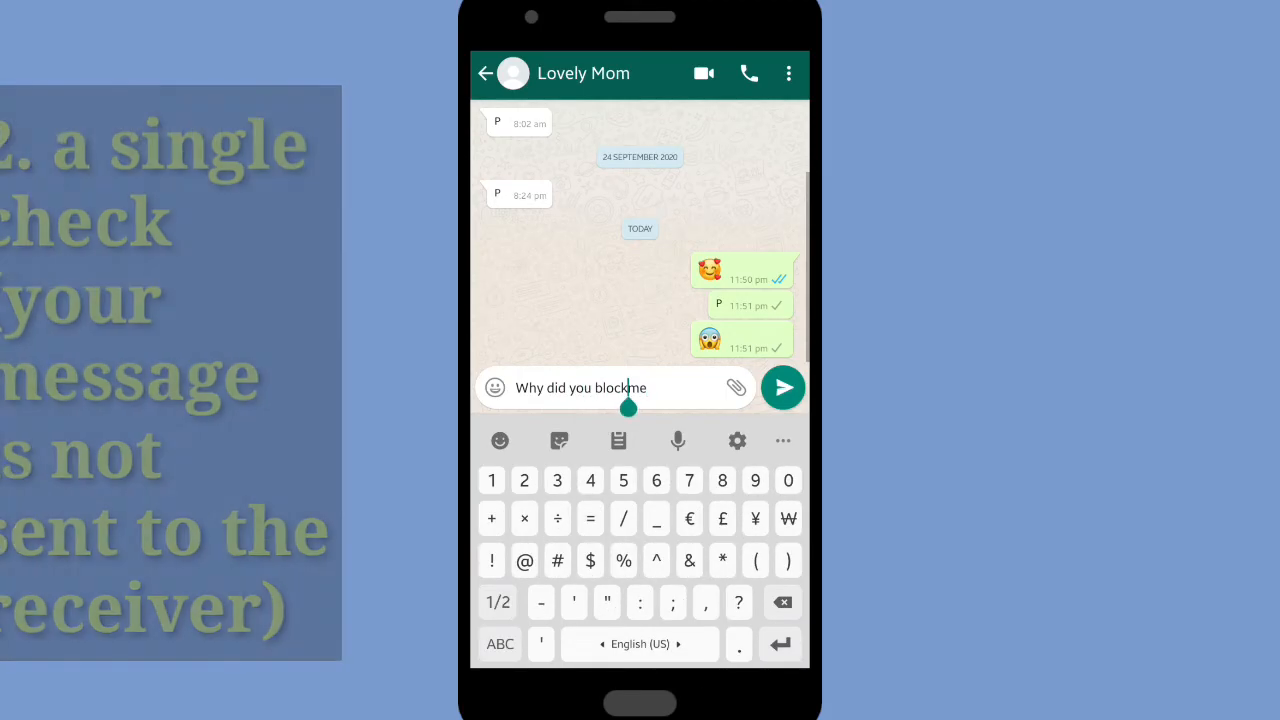
pyautogui.click(780, 388)
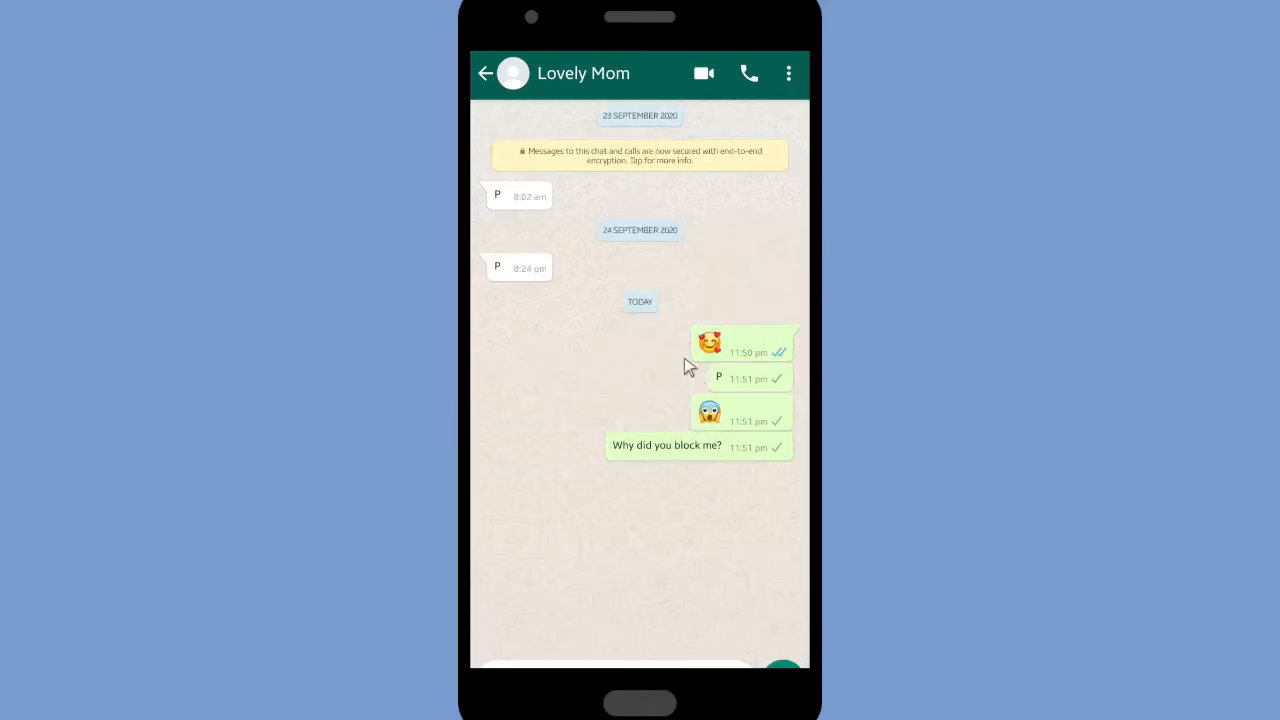
pyautogui.click(748, 72)
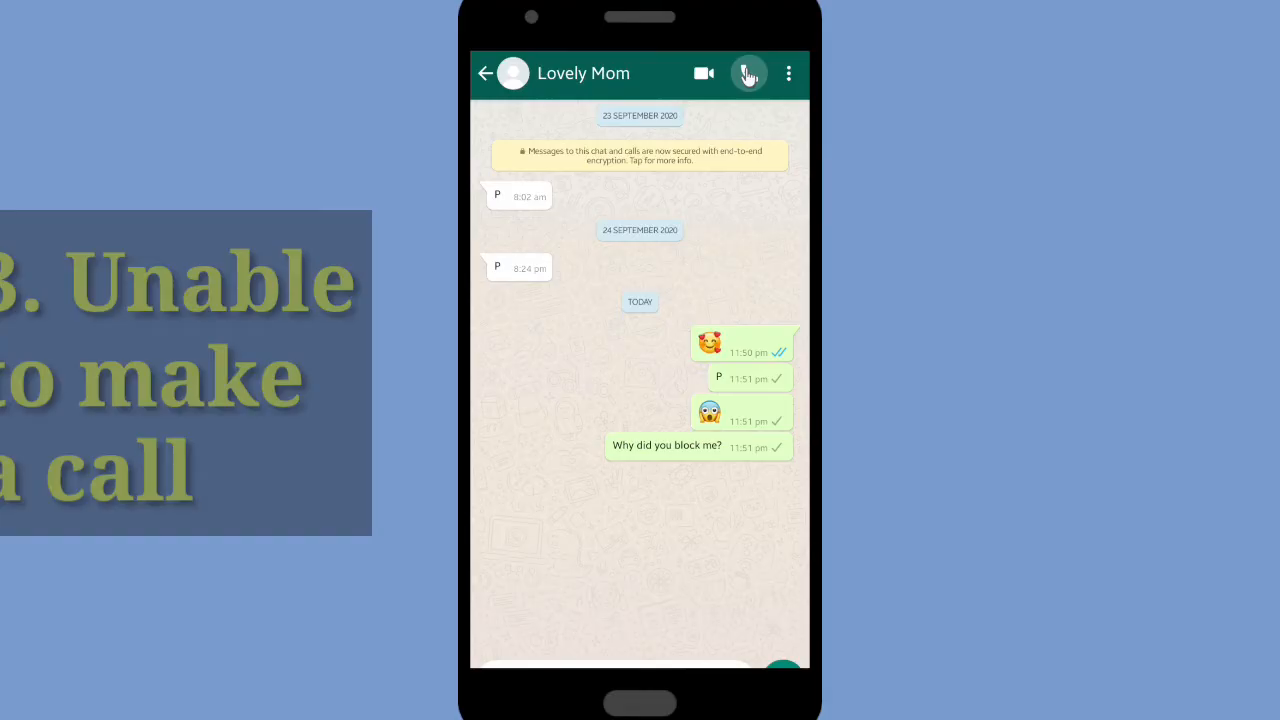
# - Retry the voice call to Lovely Mom, which fails, and return to the chat list
pyautogui.click(748, 72)
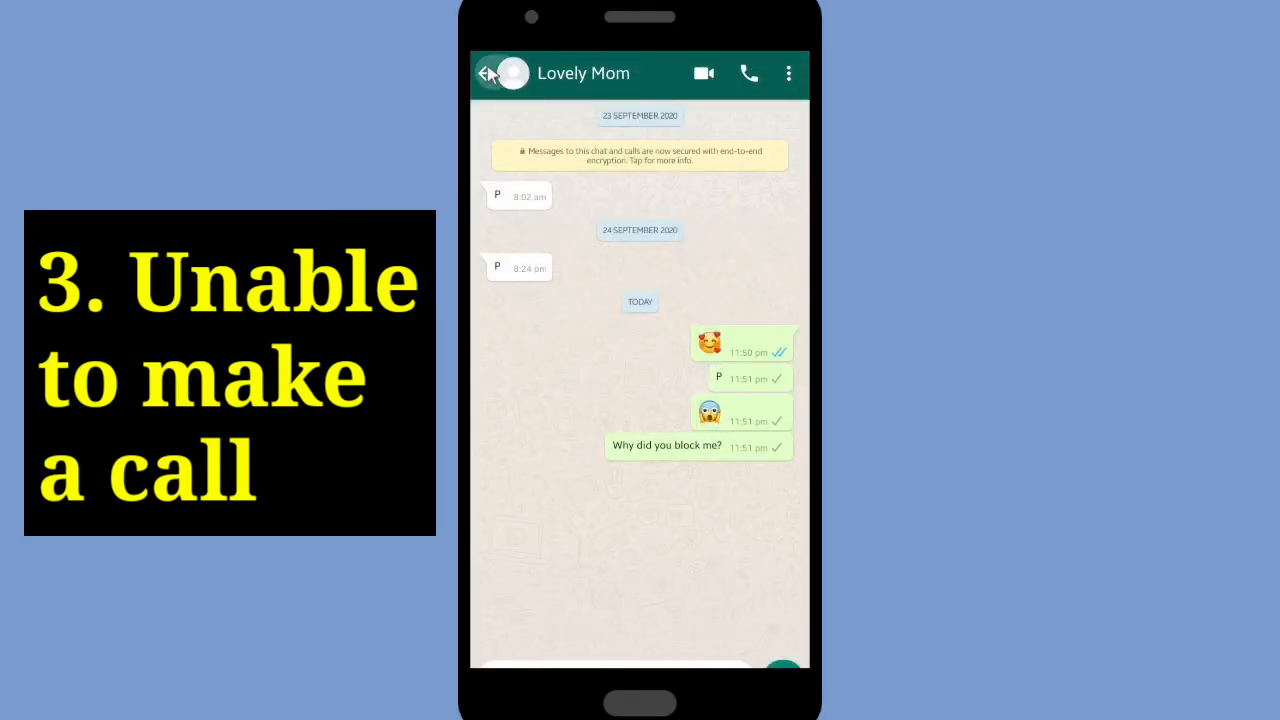
pyautogui.click(490, 72)
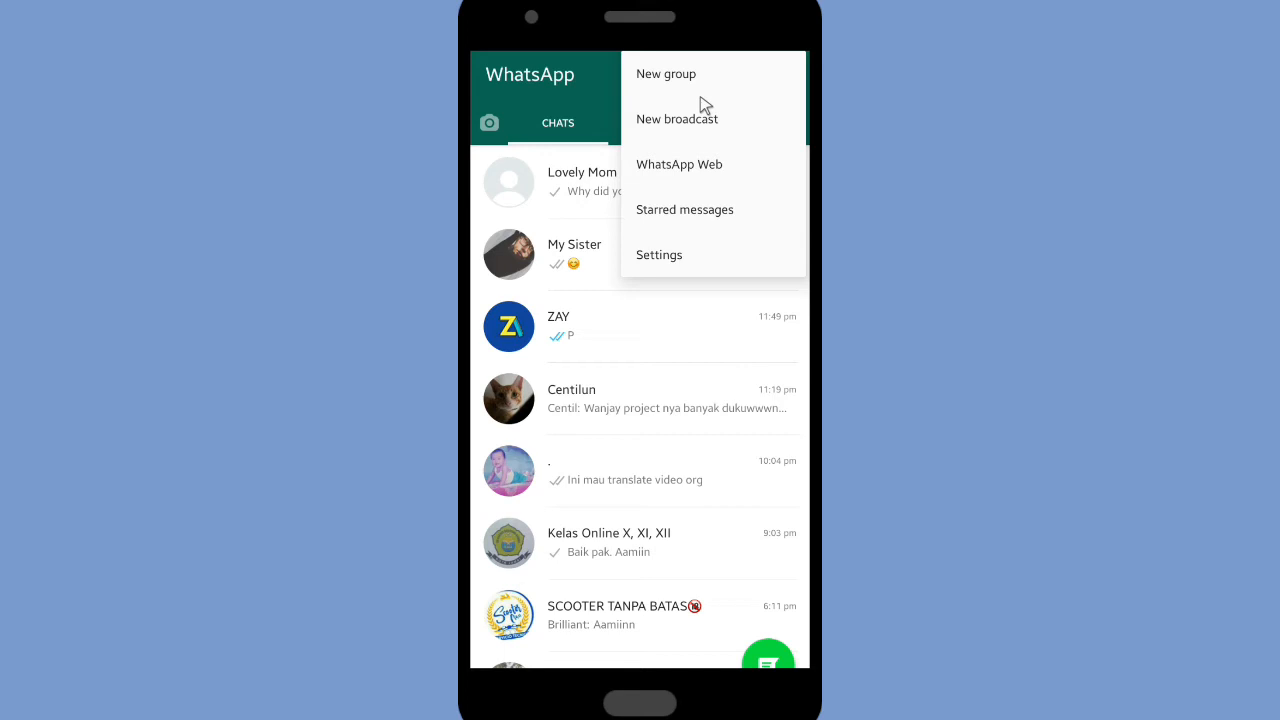
# - Create a new group with Lovely Mom as participant and name it 'Famz'
pyautogui.click(666, 72)
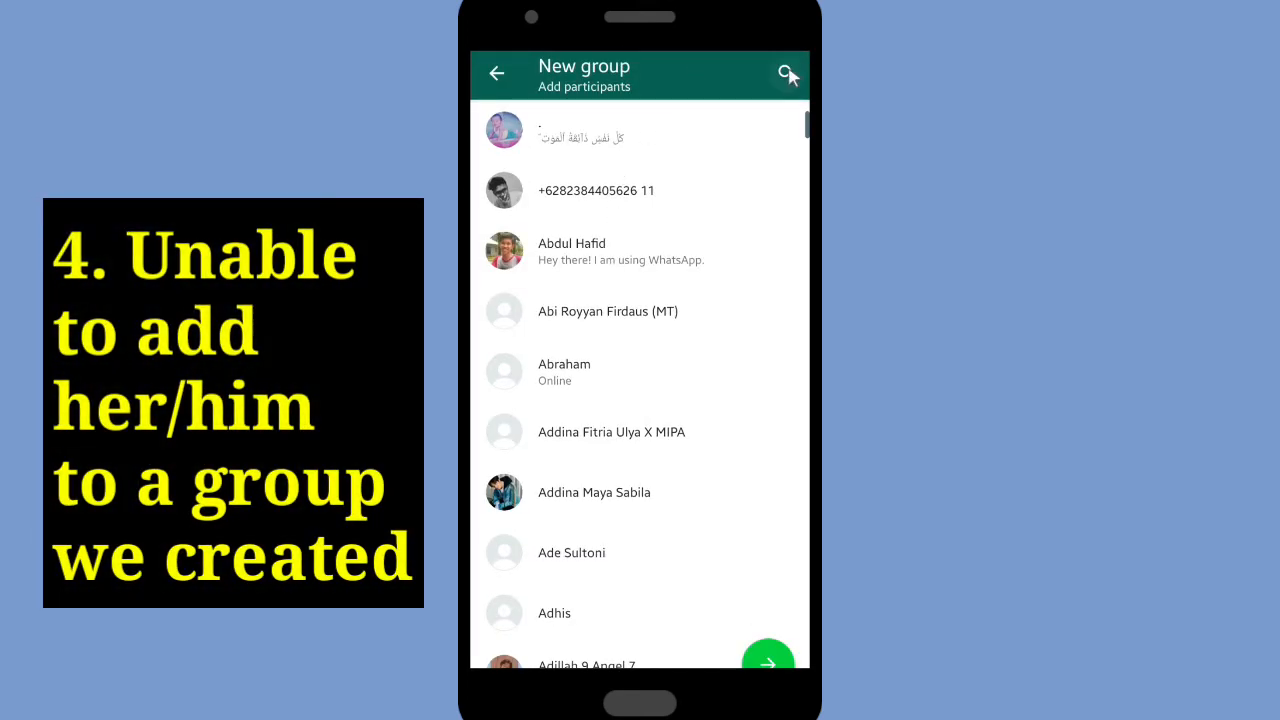
pyautogui.click(786, 74)
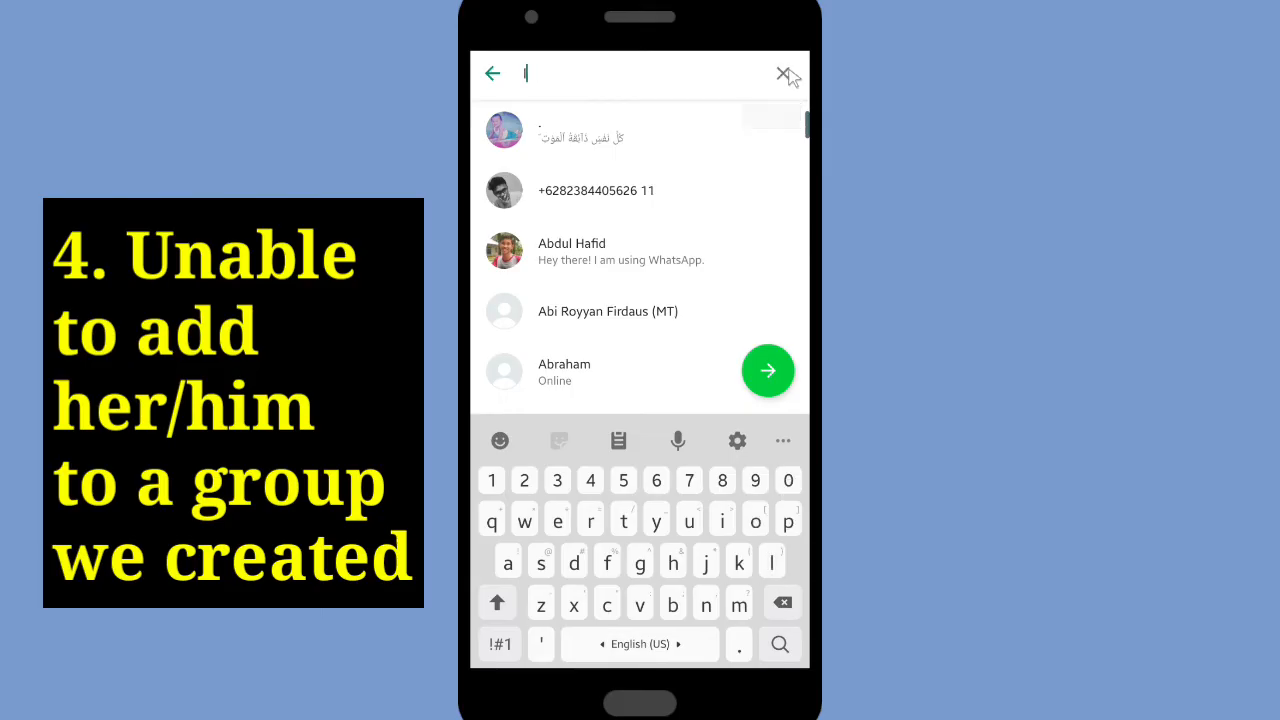
pyautogui.click(784, 74)
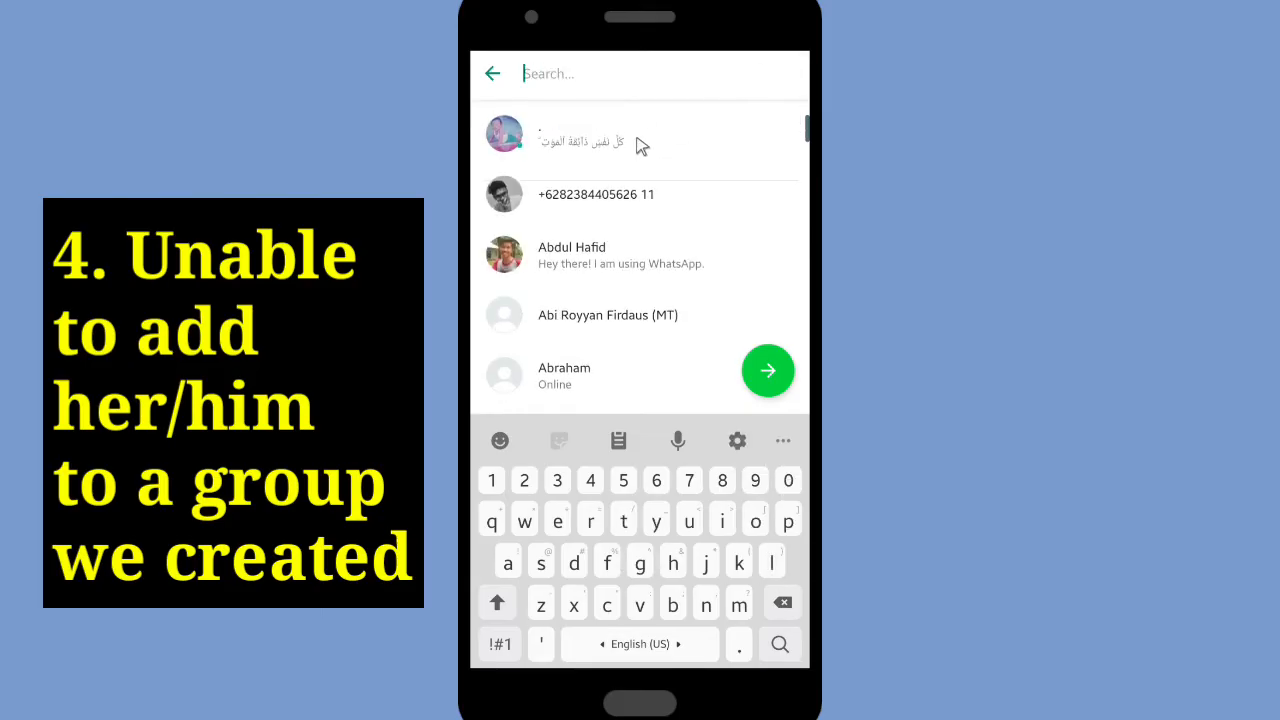
pyautogui.click(768, 370)
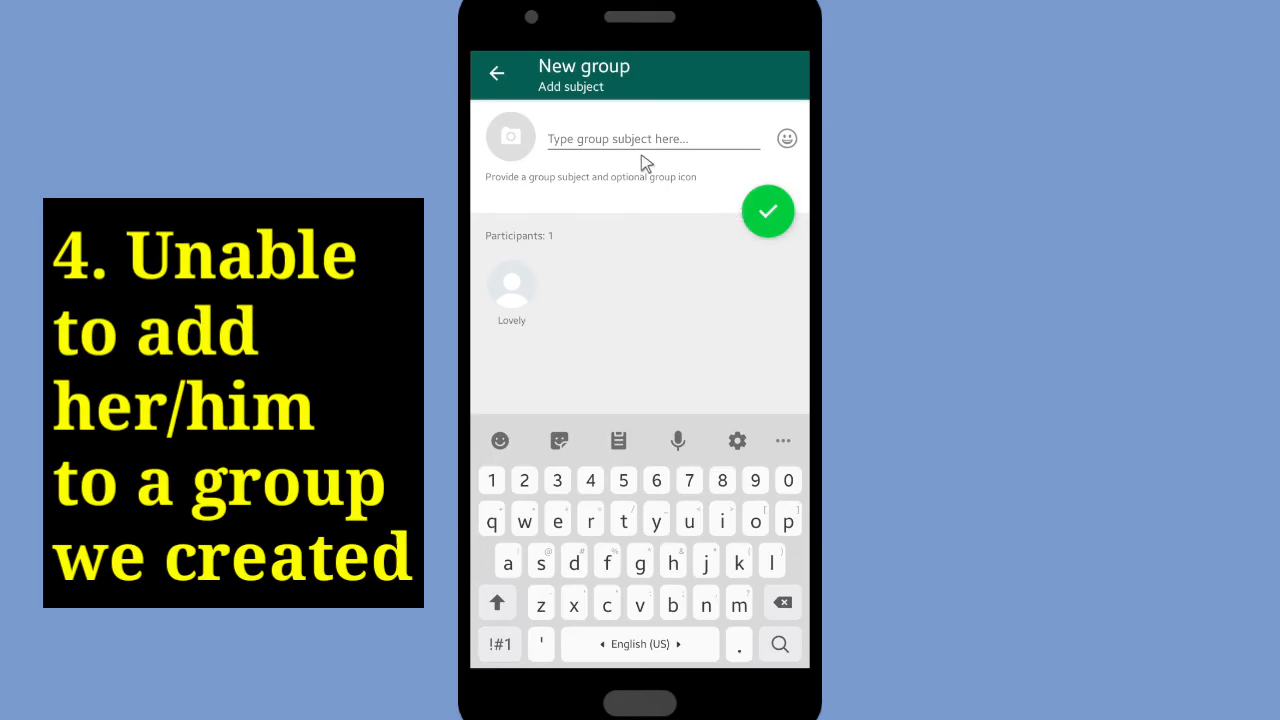
pyautogui.click(650, 138)
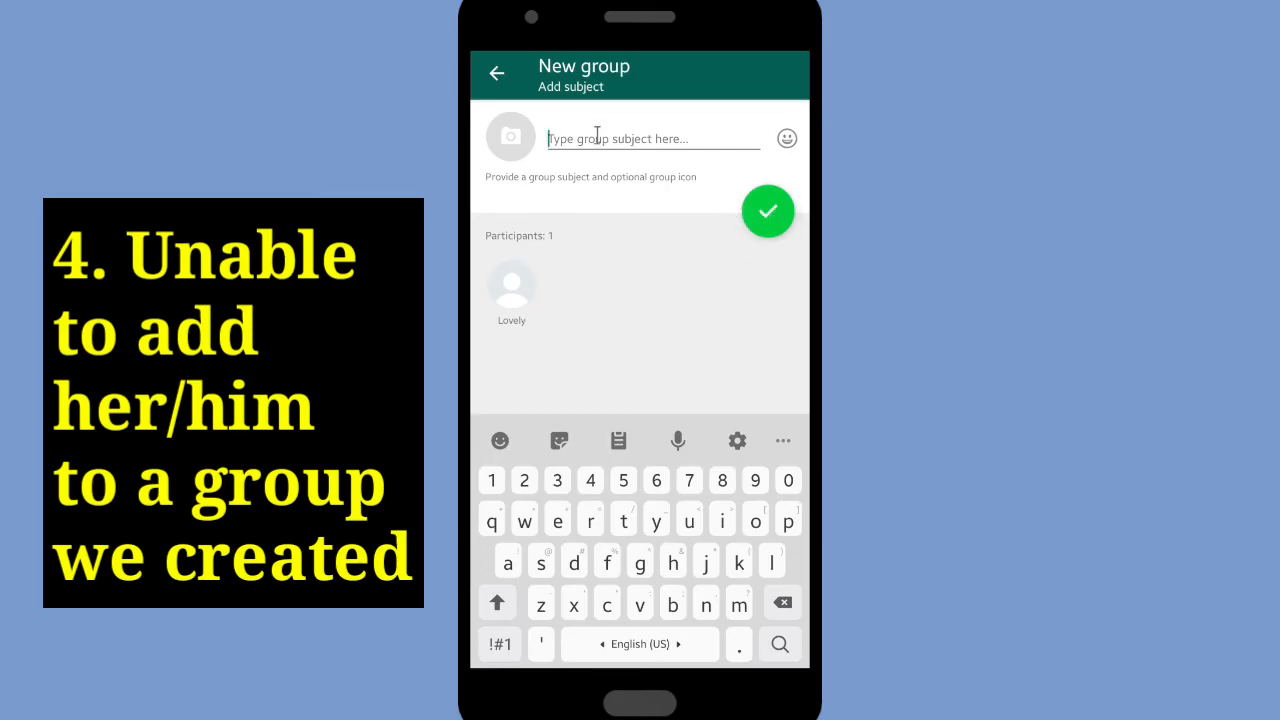
pyautogui.write('Famz')
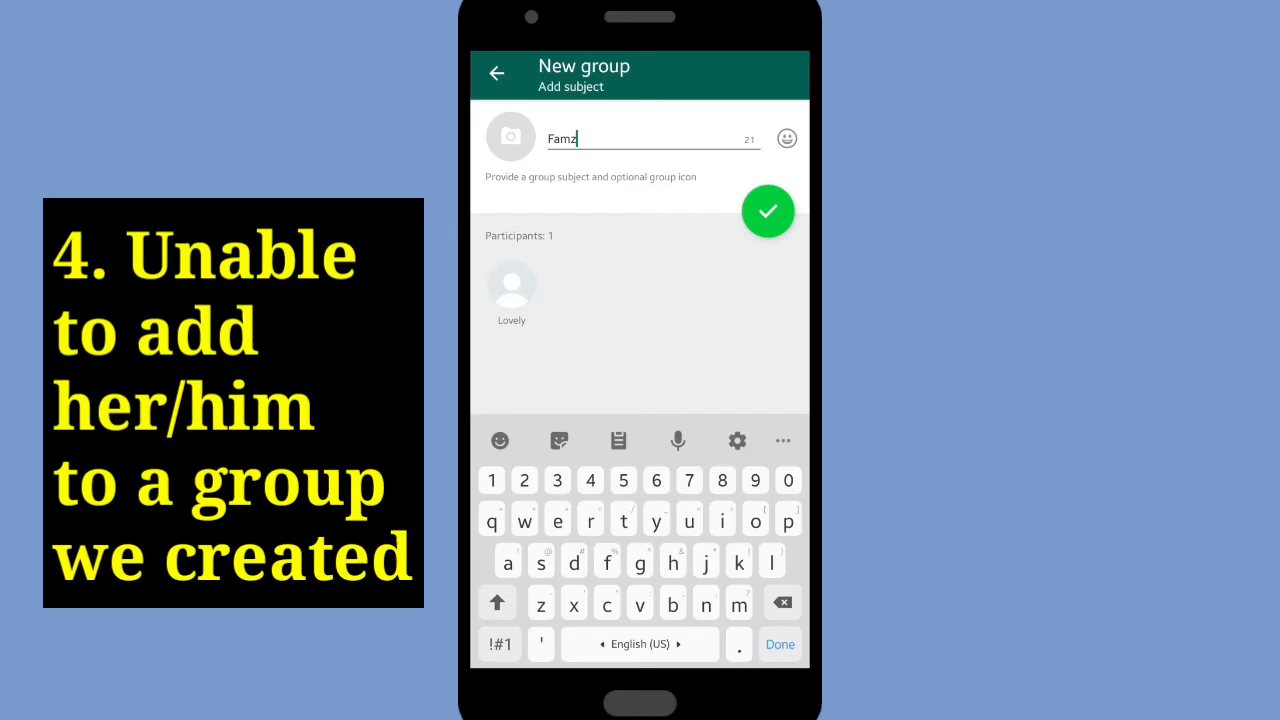
pyautogui.click(768, 212)
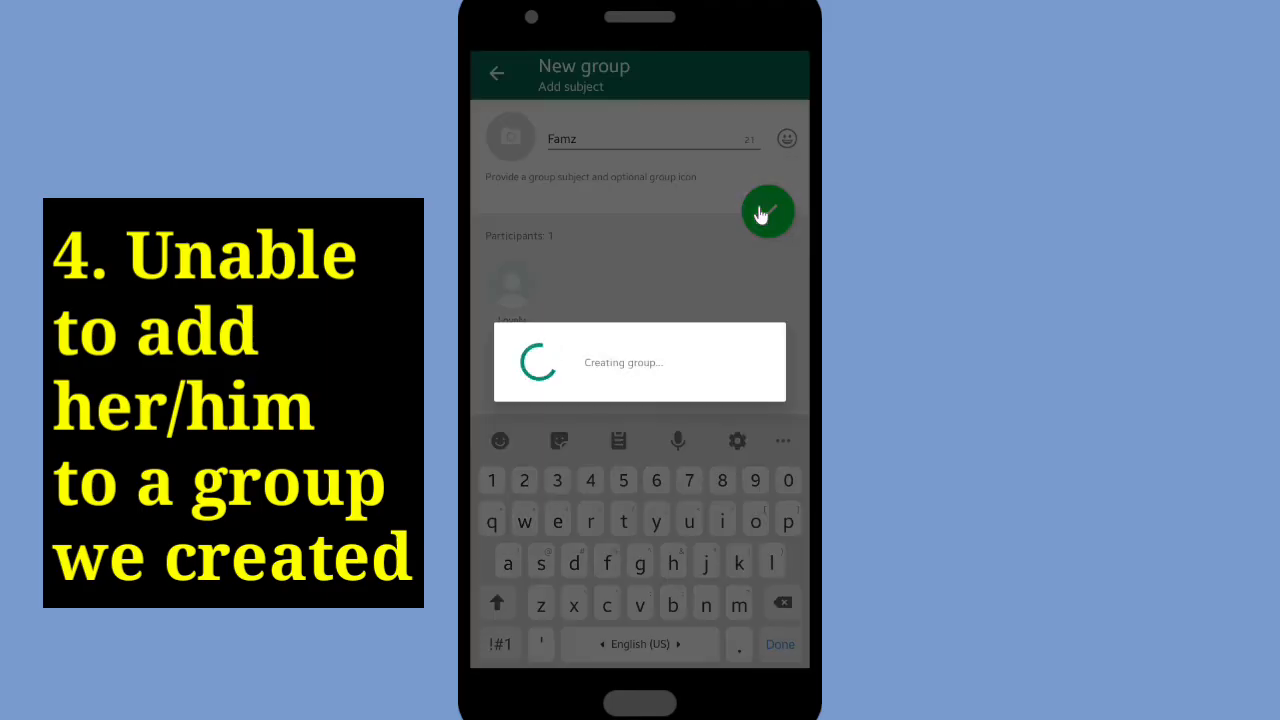
pyautogui.click(768, 212)
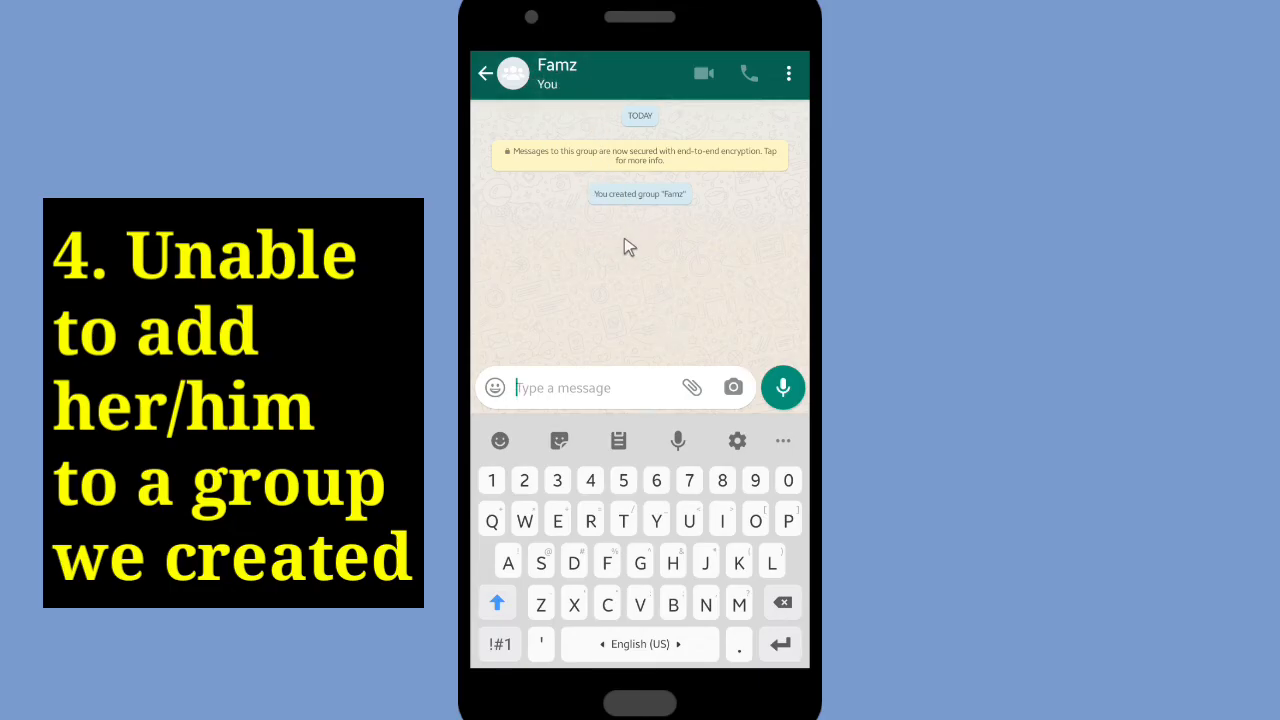
# - Try adding Lovely Mom to Famz via group info; WhatsApp reports it couldn't add her
pyautogui.click(556, 72)
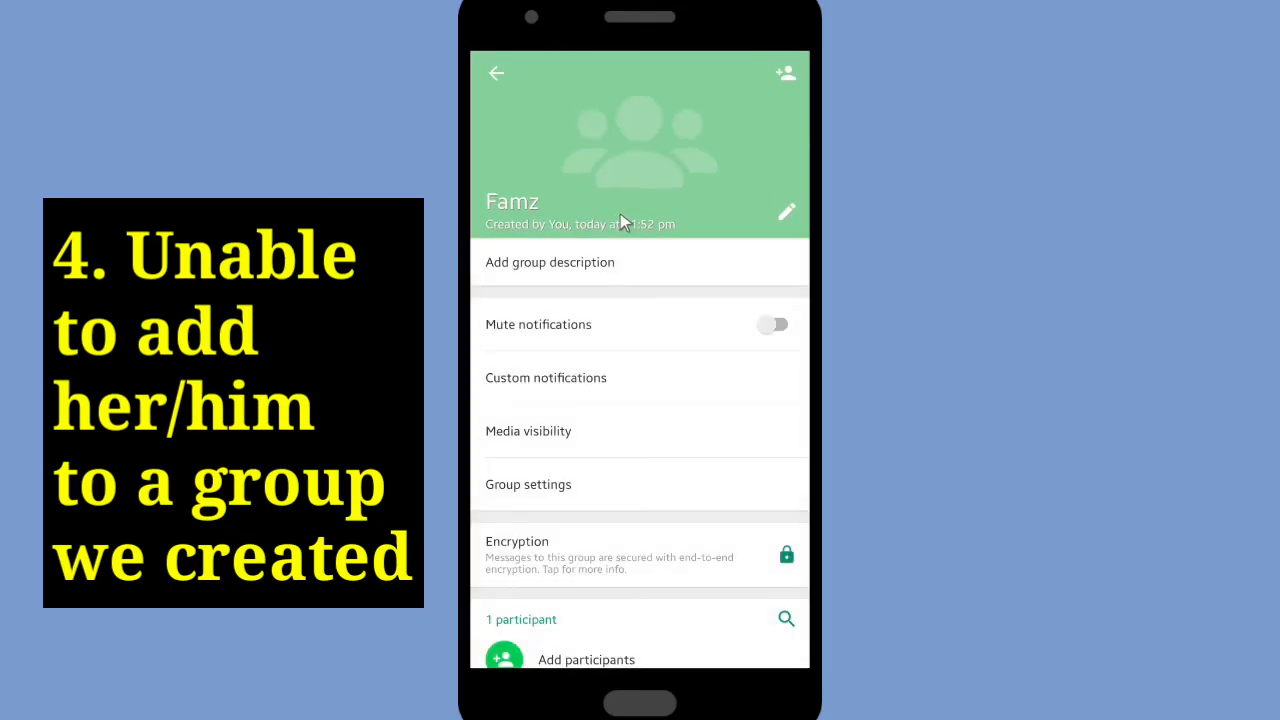
pyautogui.click(584, 660)
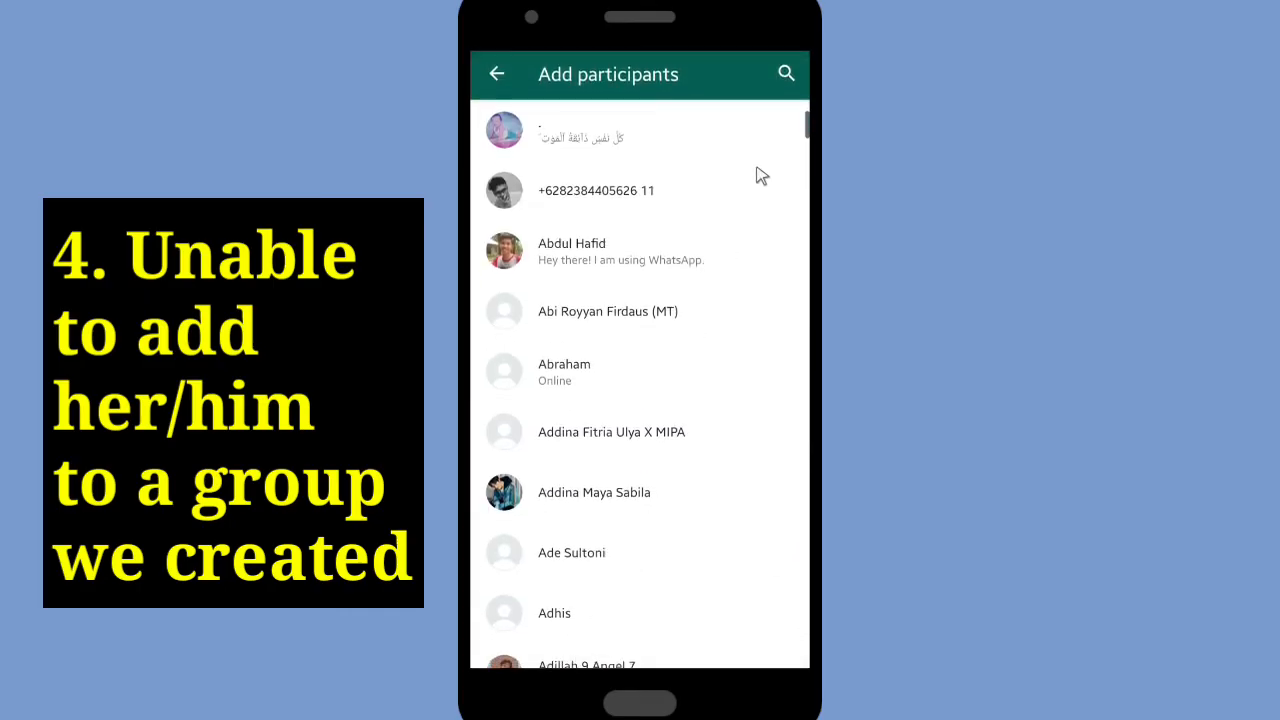
pyautogui.click(786, 72)
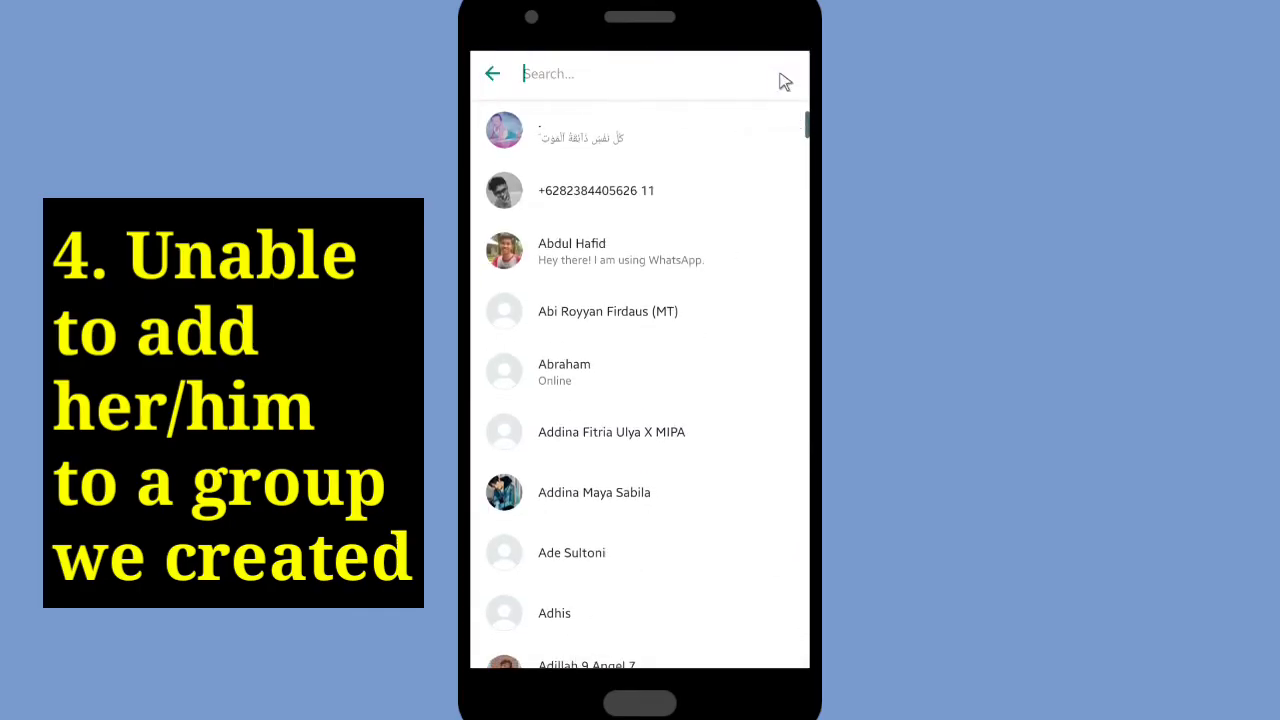
pyautogui.write('lo')
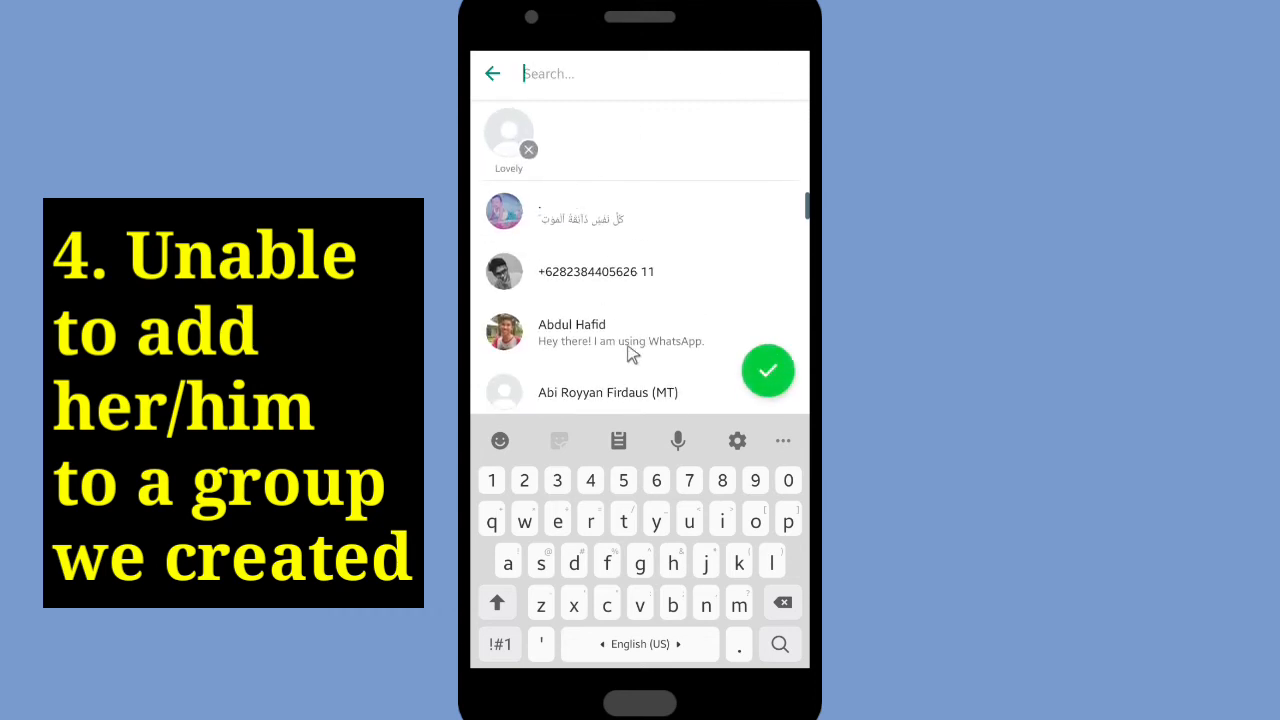
pyautogui.click(768, 370)
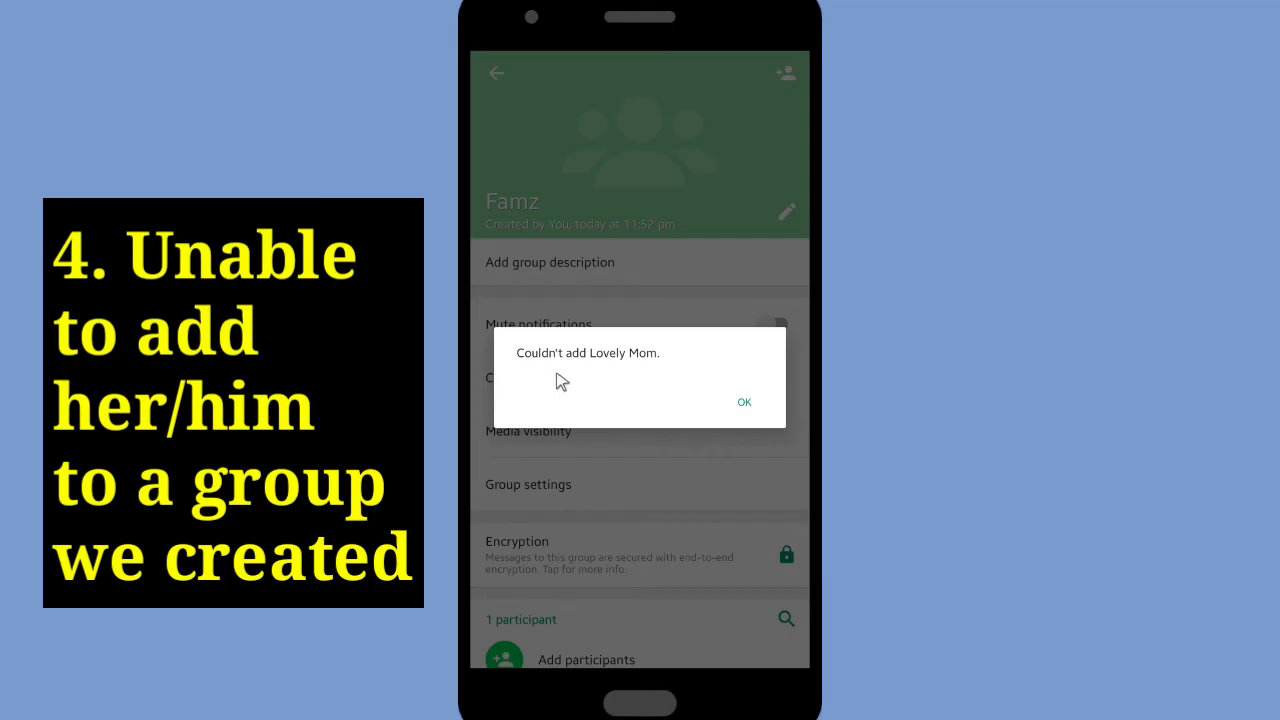
pyautogui.moveTo(746, 442)
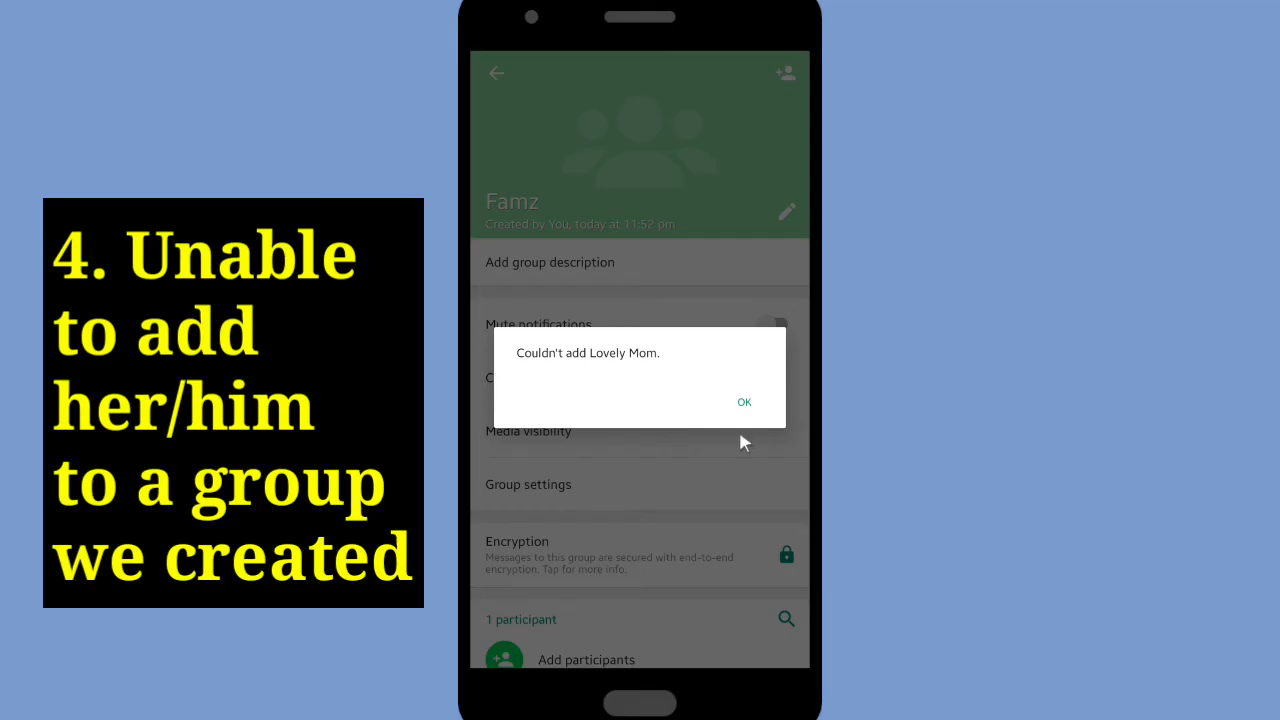
pyautogui.click(744, 402)
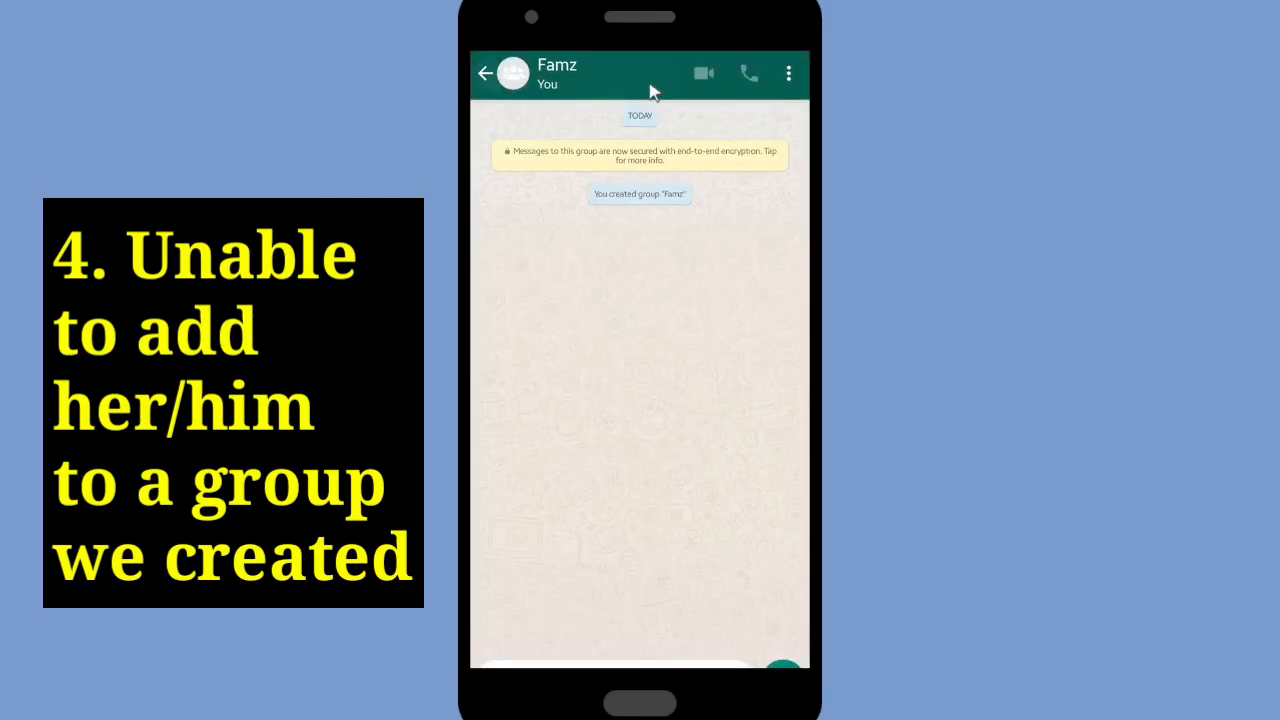
pyautogui.moveTo(792, 80)
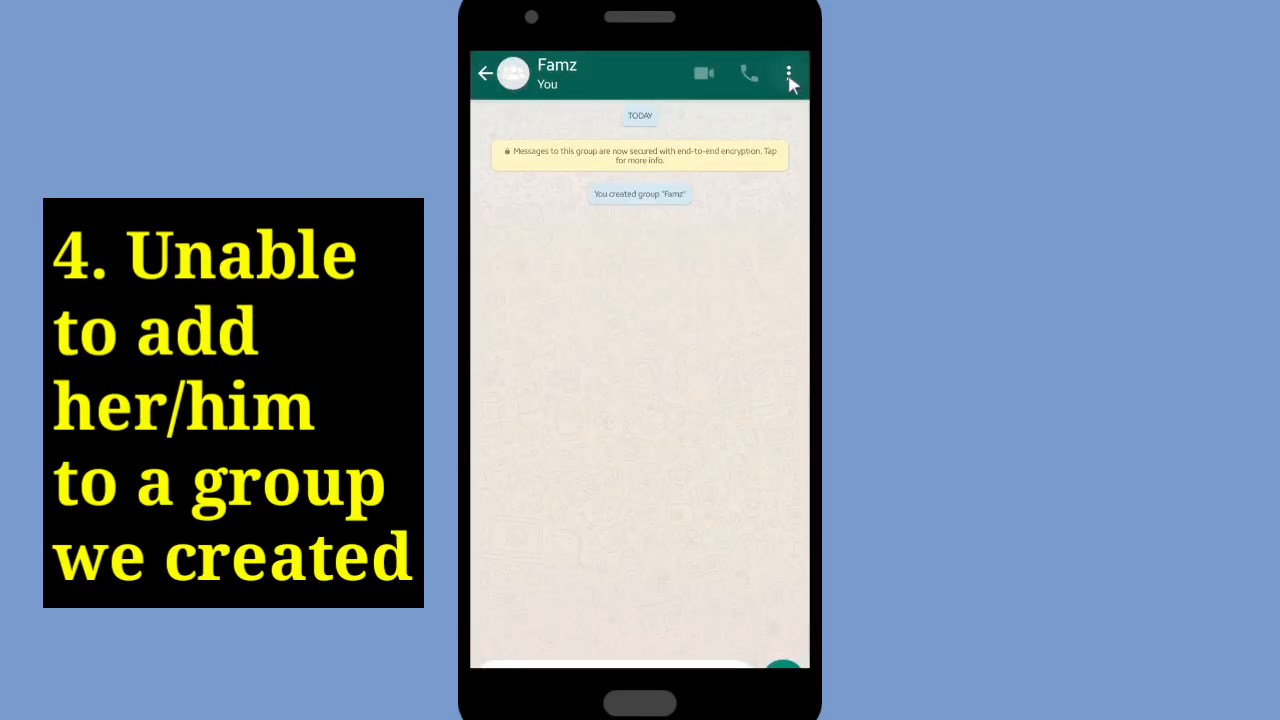
# - Exit the Famz group from its chat options and return to the chats list
pyautogui.click(786, 72)
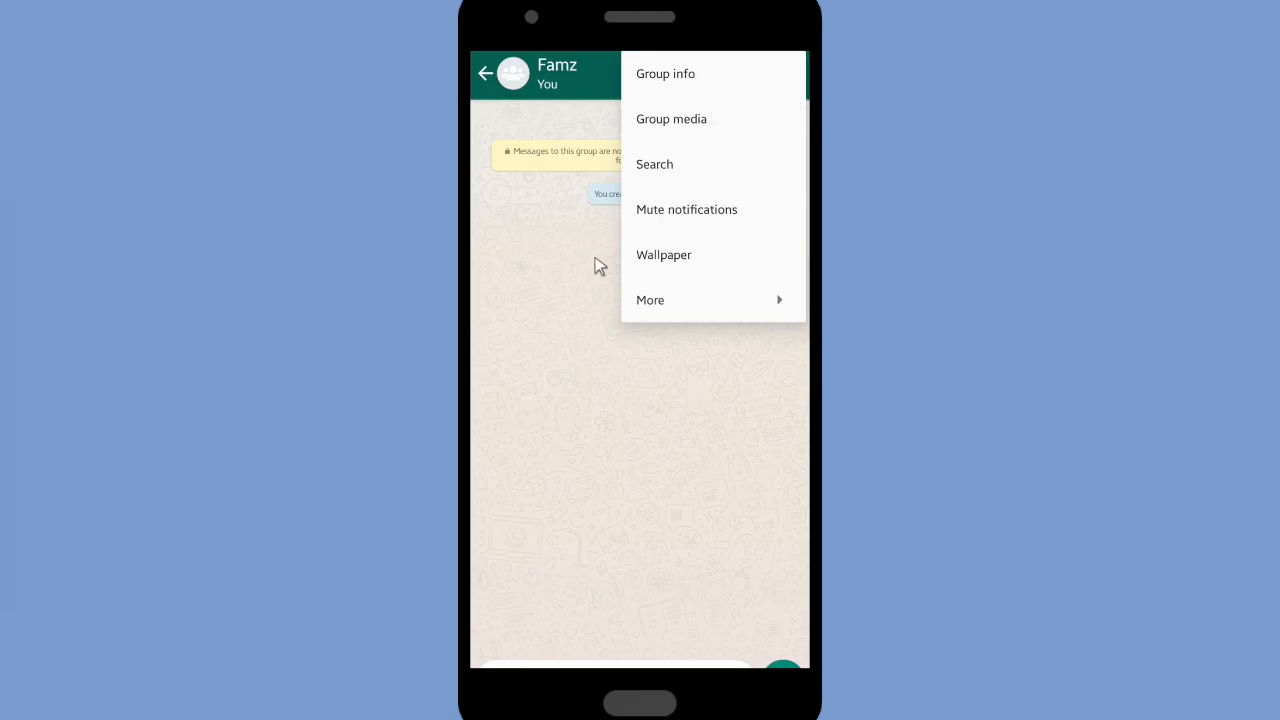
pyautogui.moveTo(672, 306)
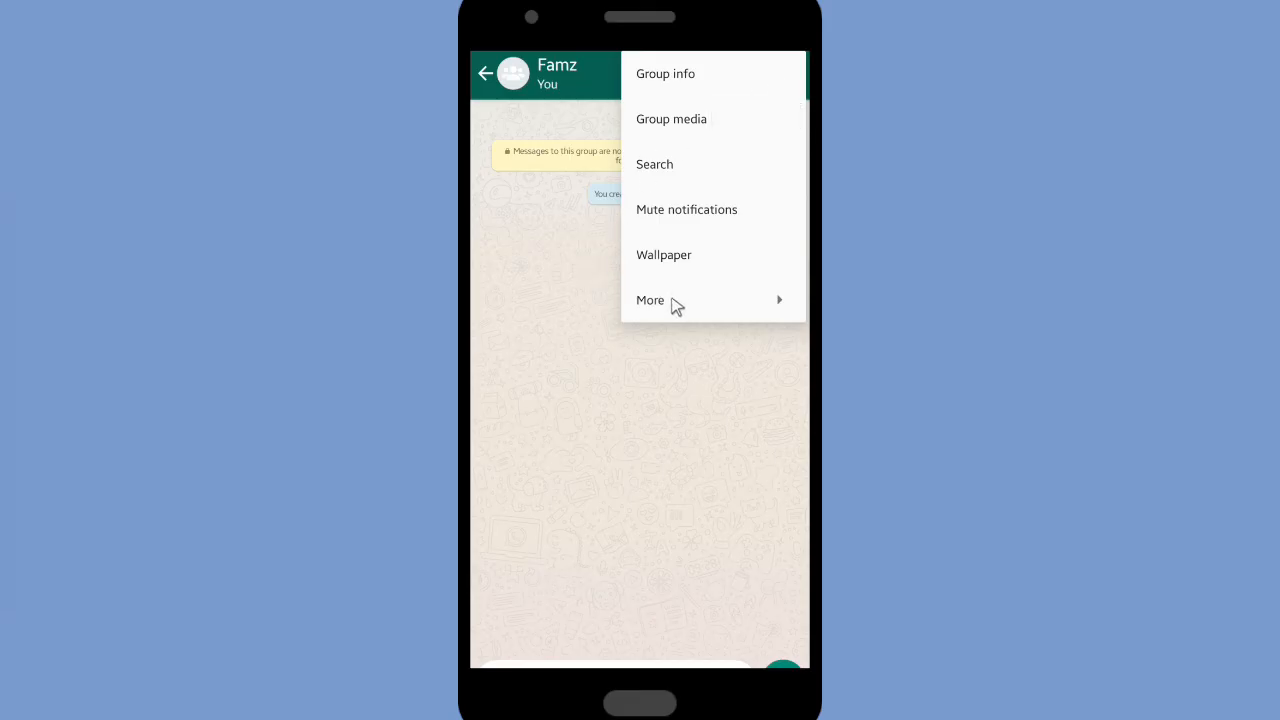
pyautogui.click(650, 300)
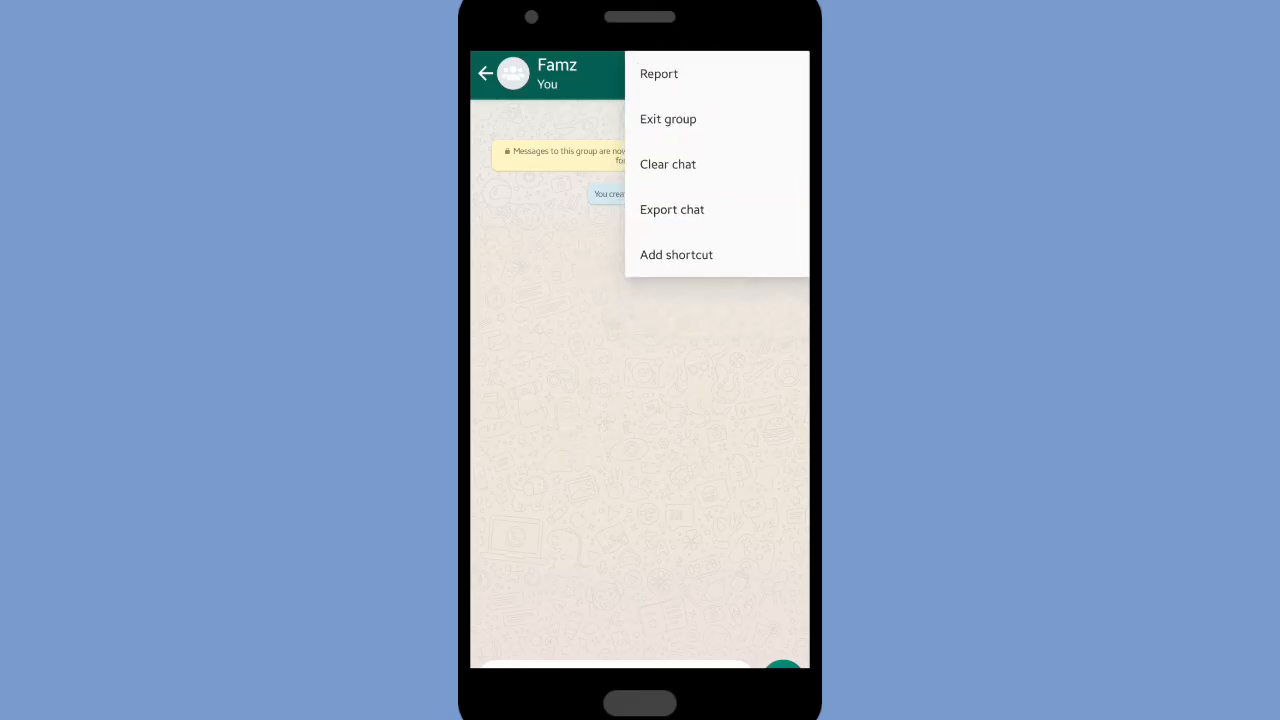
pyautogui.moveTo(684, 146)
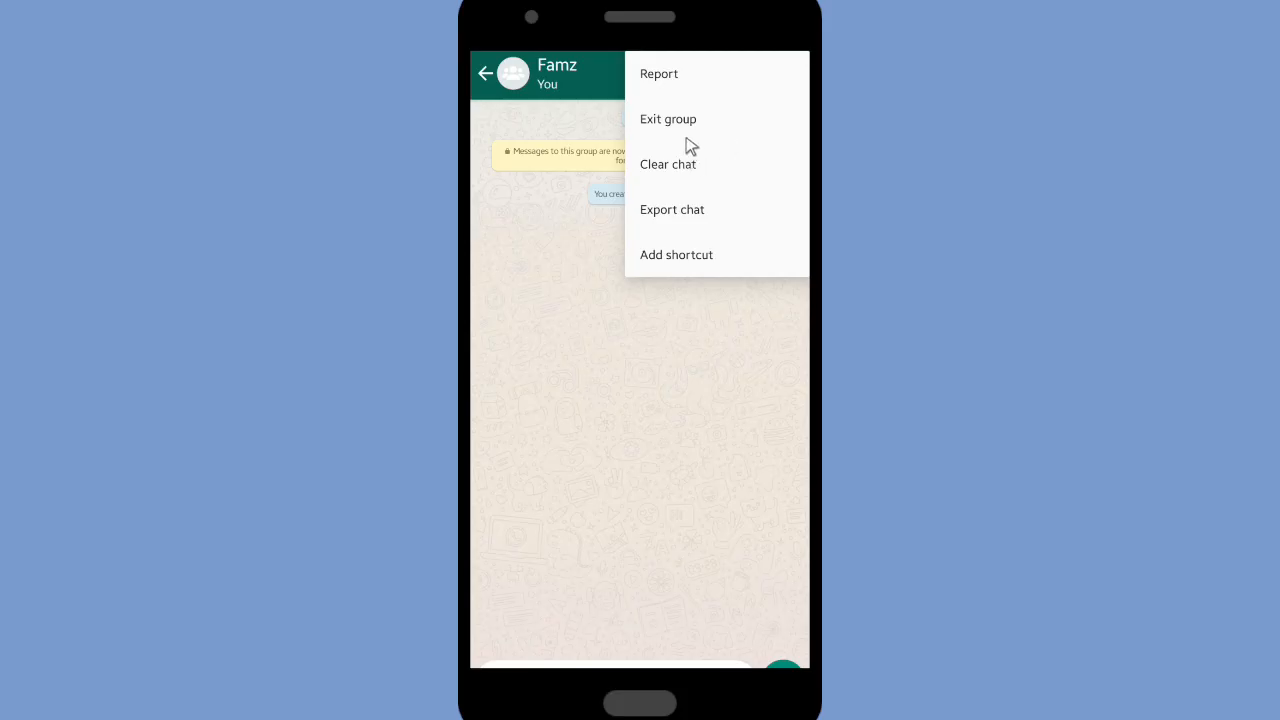
pyautogui.click(668, 118)
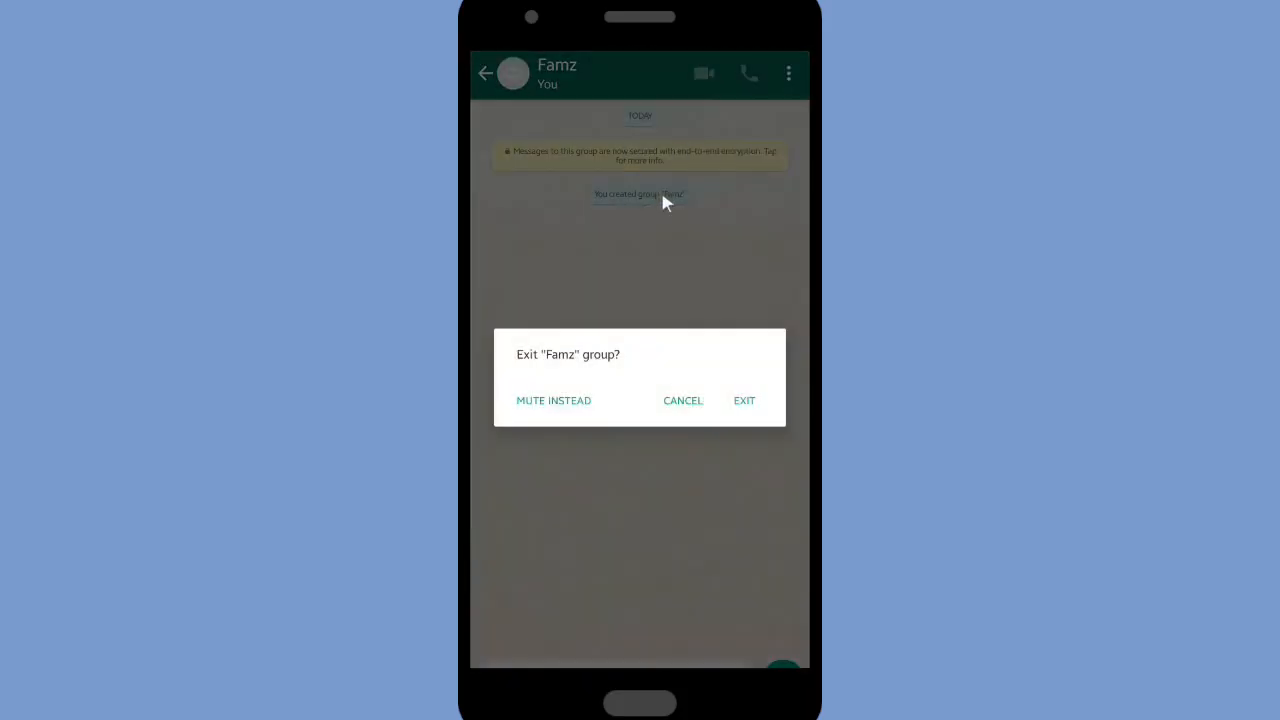
pyautogui.click(744, 400)
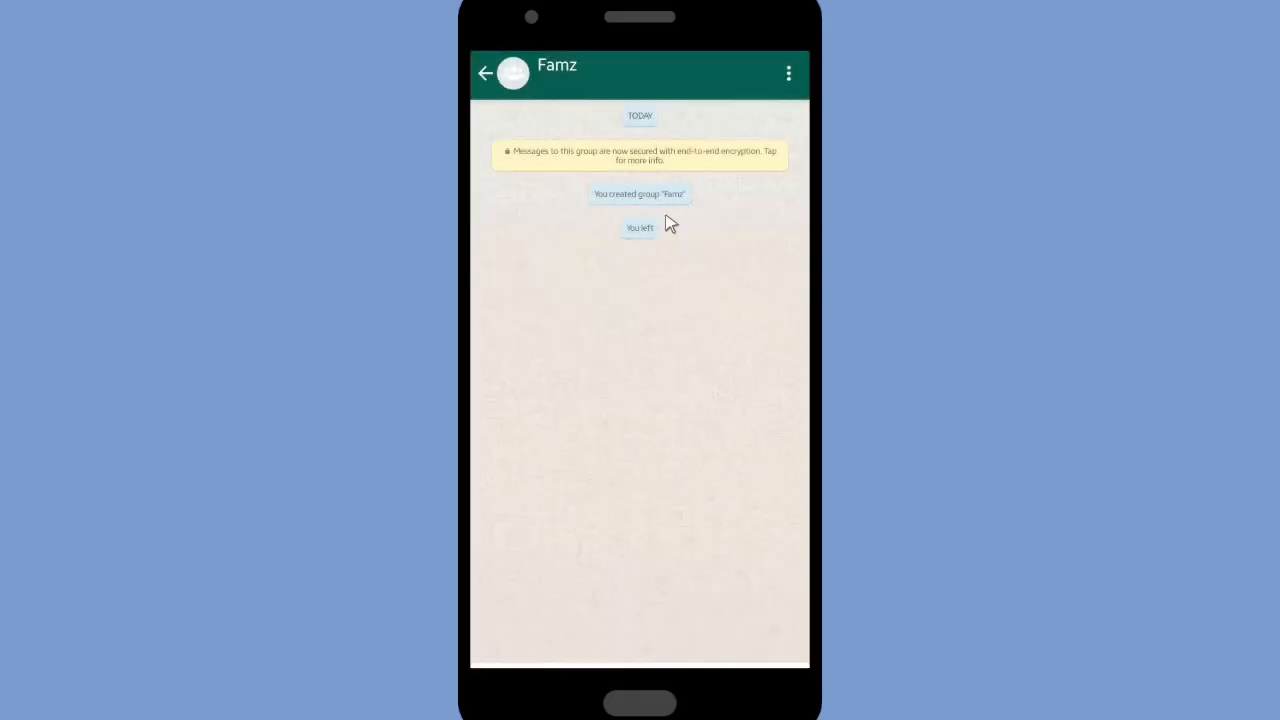
pyautogui.click(484, 72)
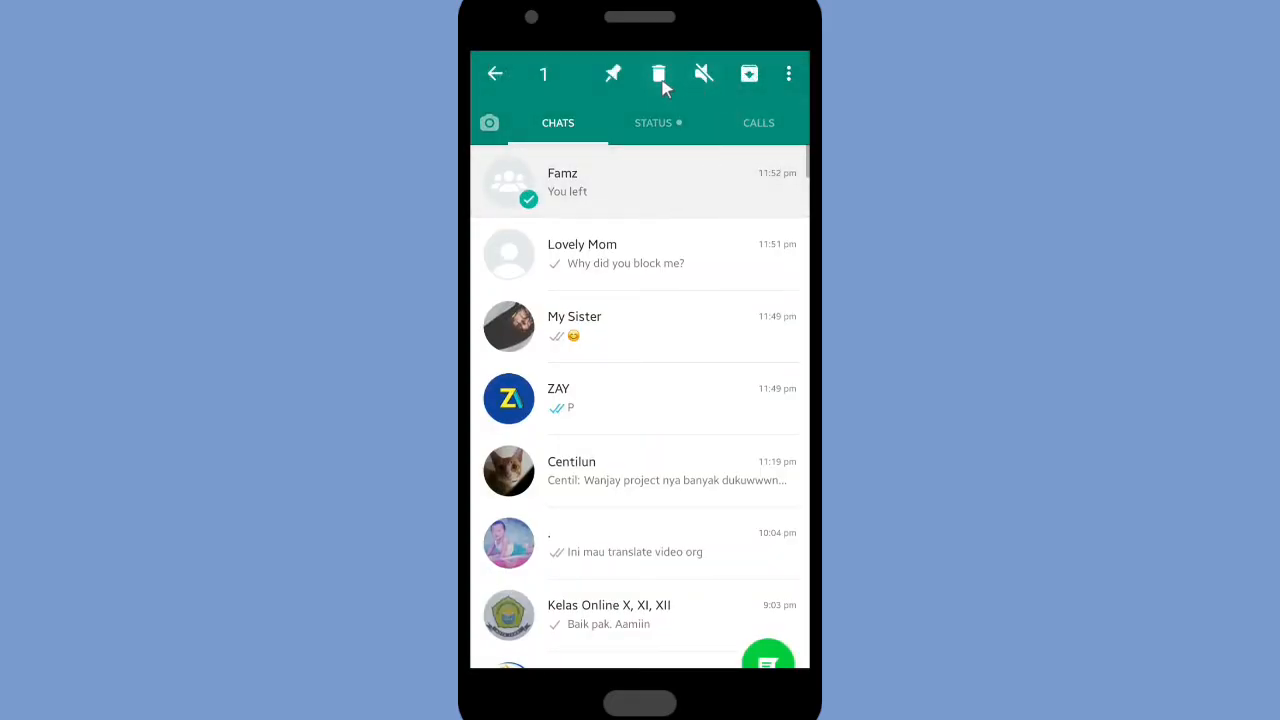
# - Delete the long-pressed Famz group chat and return to the phone's home screen
pyautogui.click(660, 74)
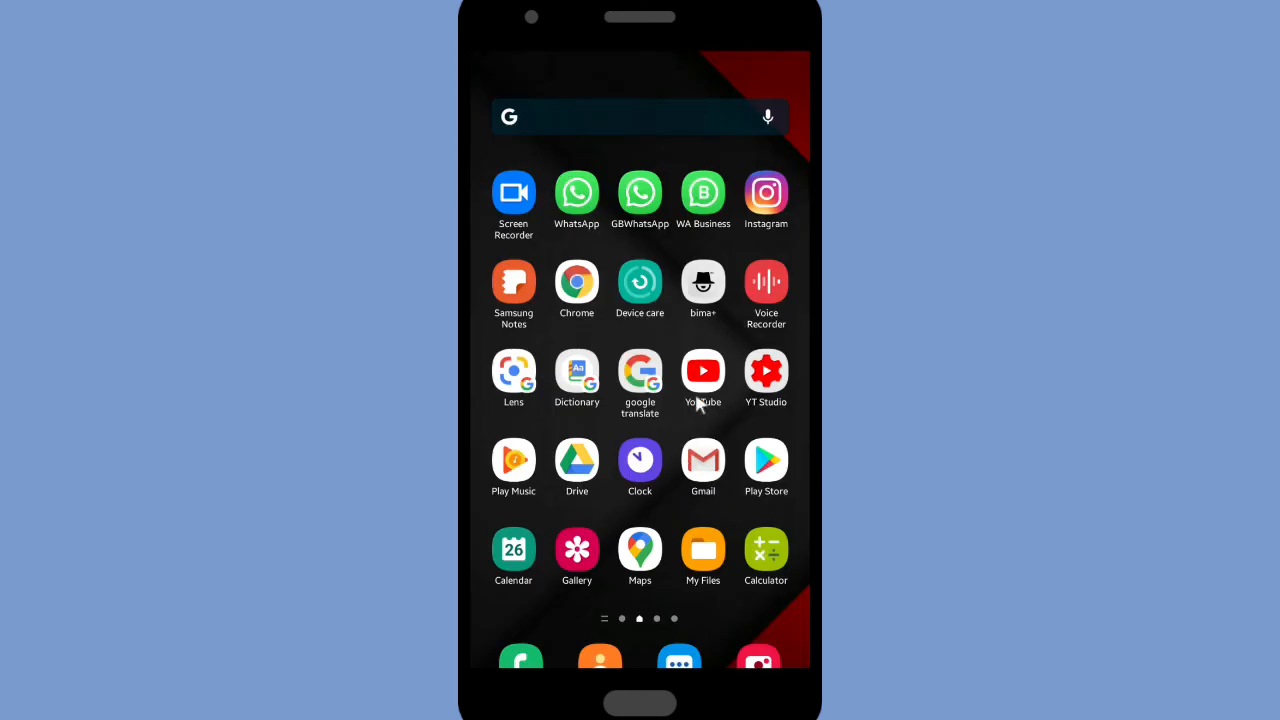
pyautogui.moveTo(576, 192)
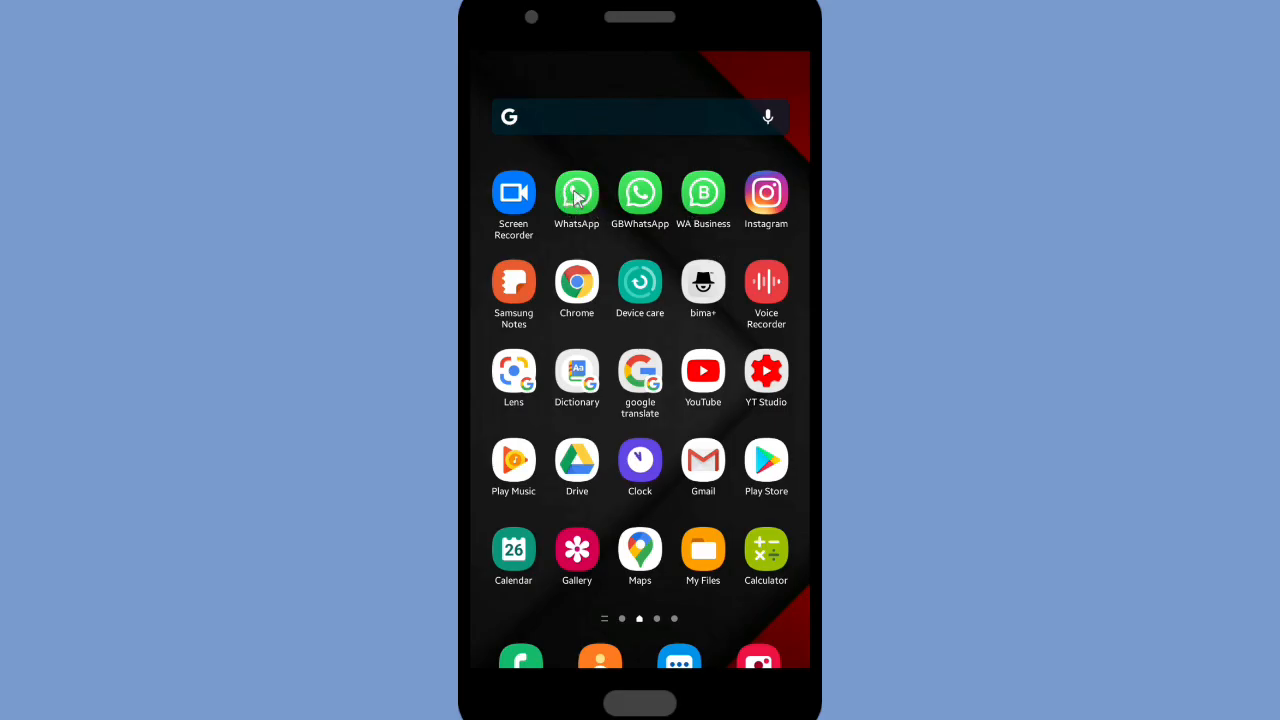
pyautogui.moveTo(704, 192)
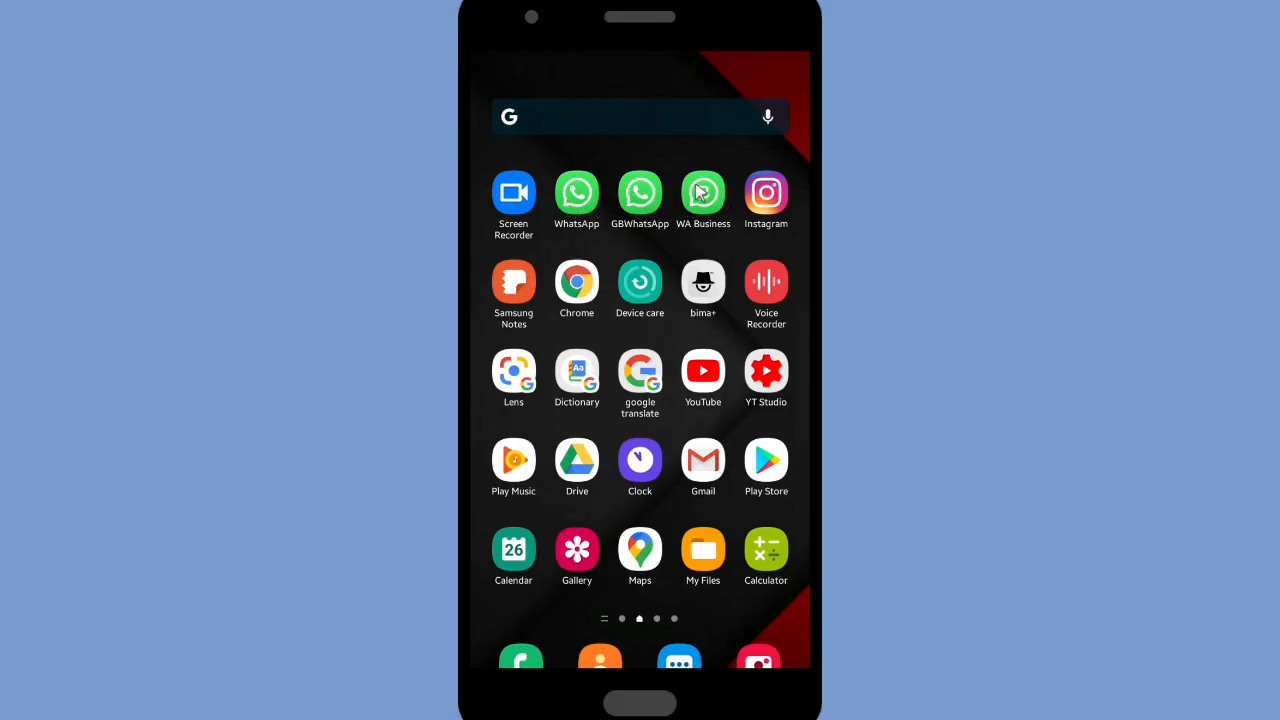